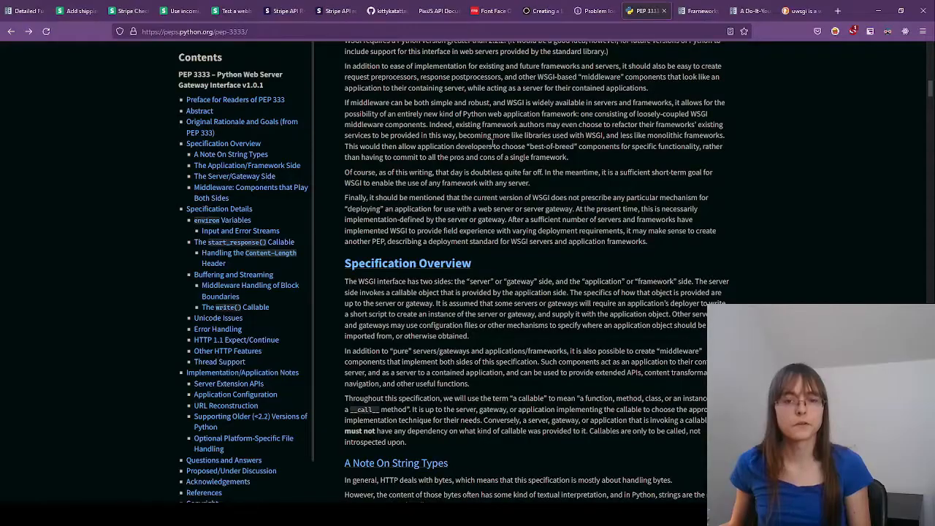
# Scroll PEP 3333 from the rationale down to the Middleware: Components that Play Both Sides heading
pyautogui.scroll(3)
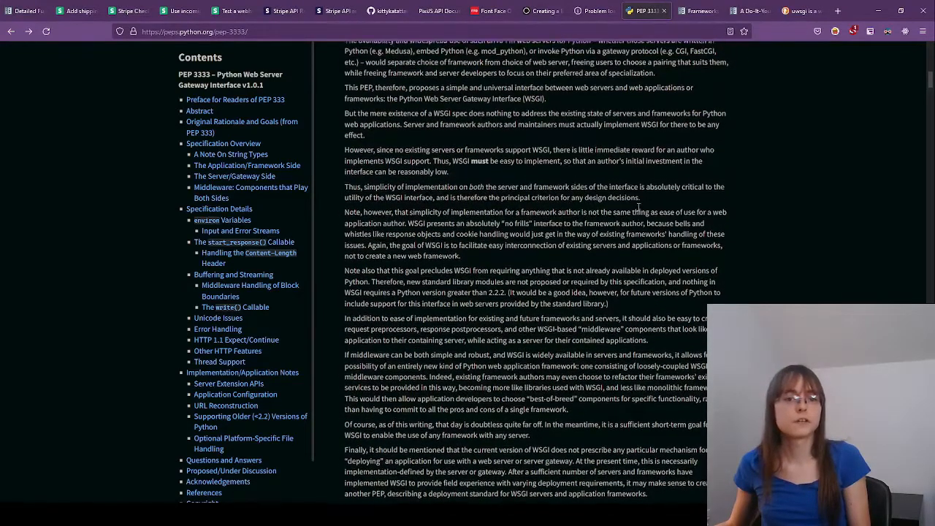
pyautogui.scroll(-3)
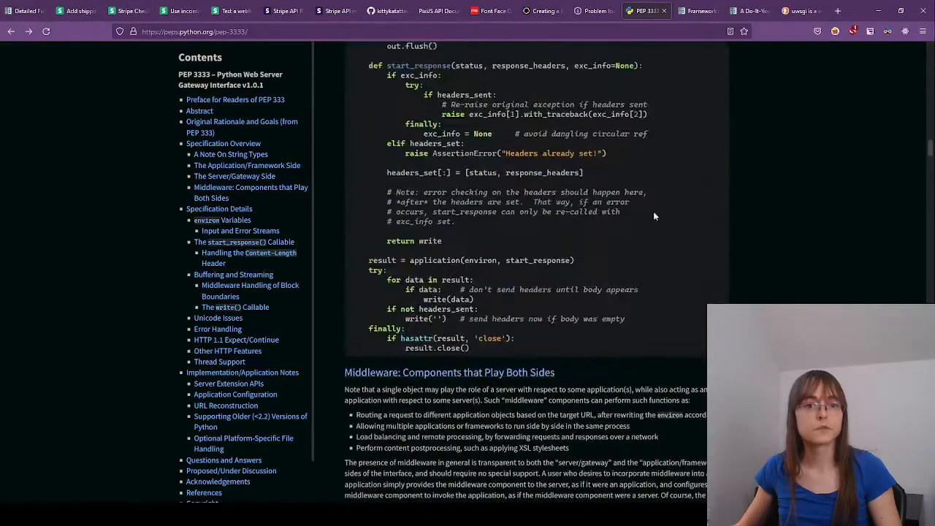
# Scroll up to the Abstract and Rationale, then down to Specification Overview and A Note On String Types
pyautogui.scroll(3)
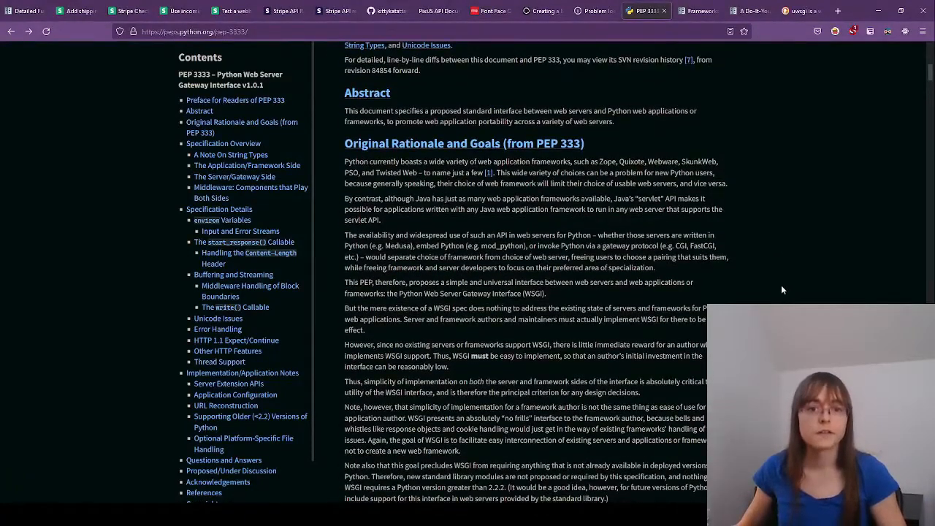
pyautogui.scroll(-3)
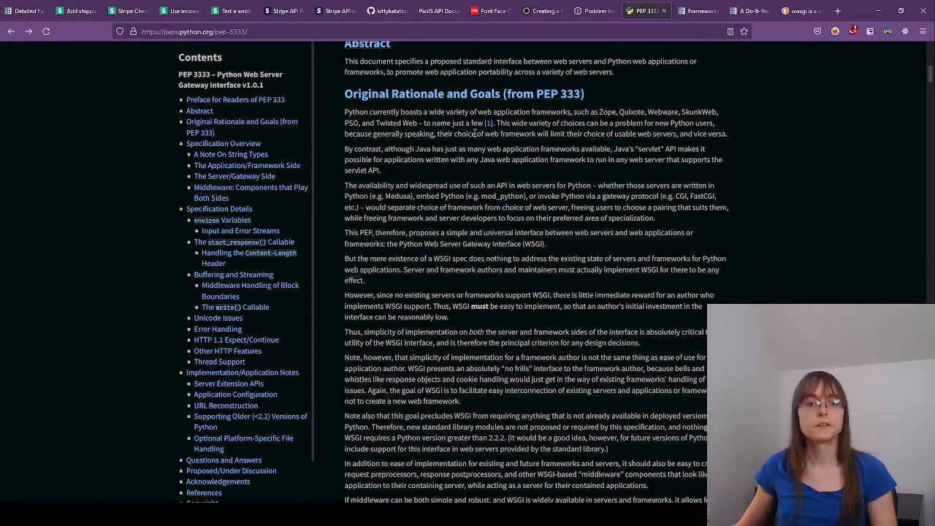
pyautogui.moveTo(518, 114)
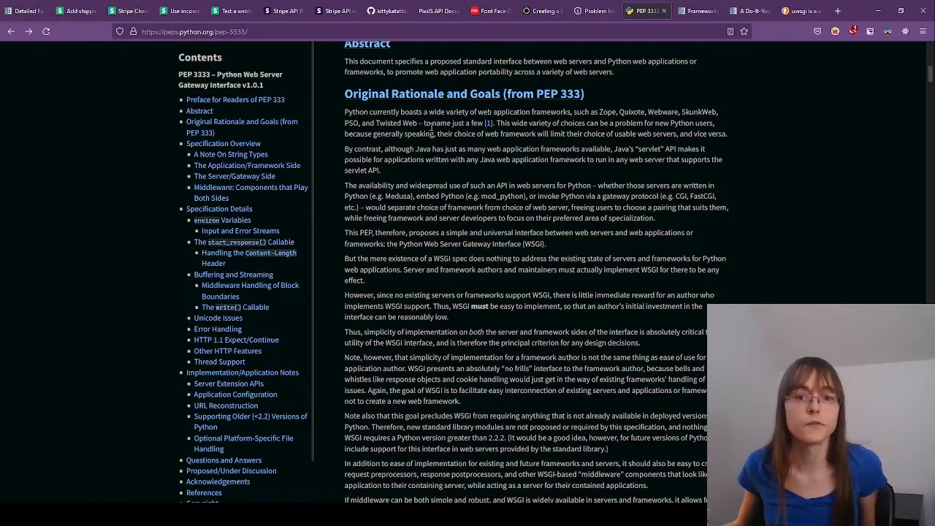
pyautogui.moveTo(578, 150)
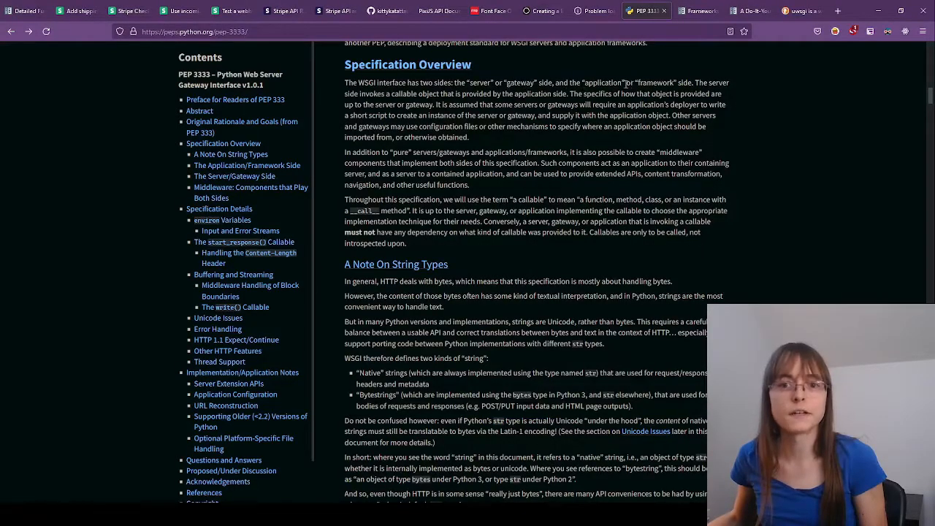
pyautogui.scroll(-3)
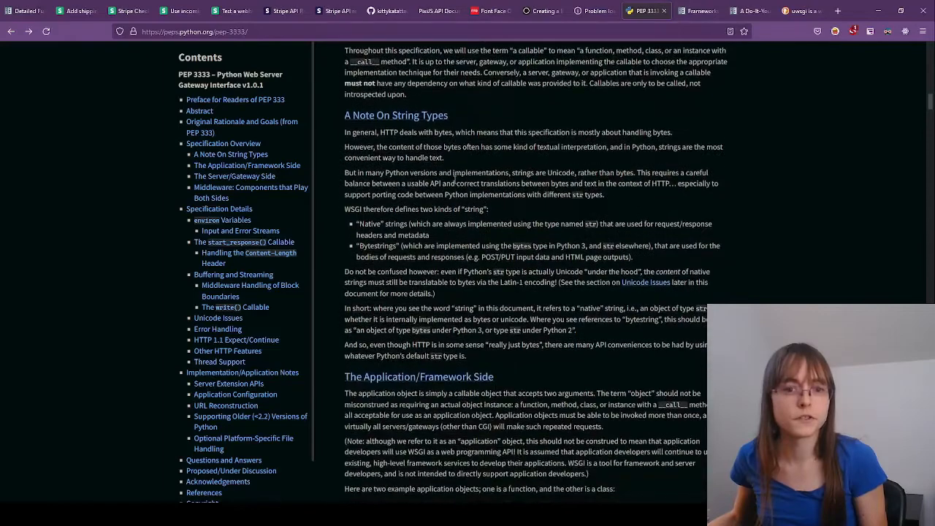
# Read the simple_app example, highlighting the function and its Content-type header pair
pyautogui.scroll(-3)
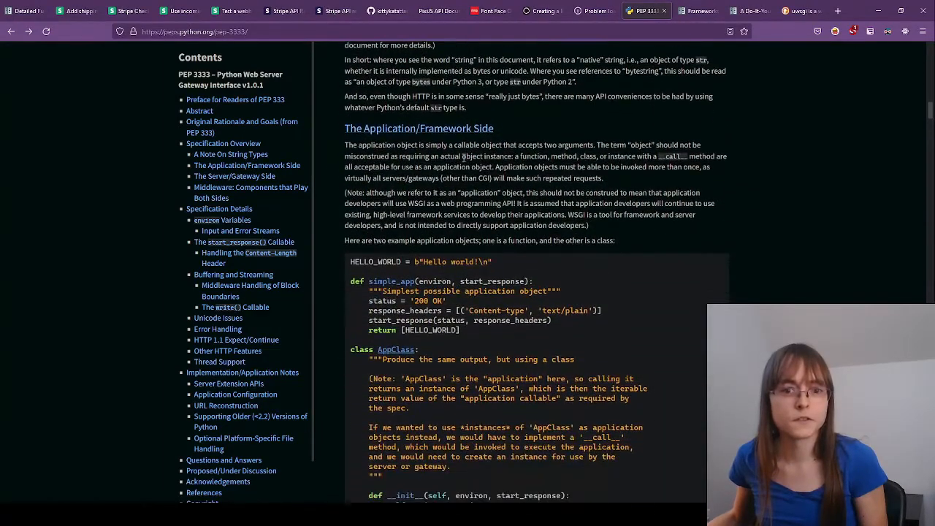
pyautogui.scroll(-3)
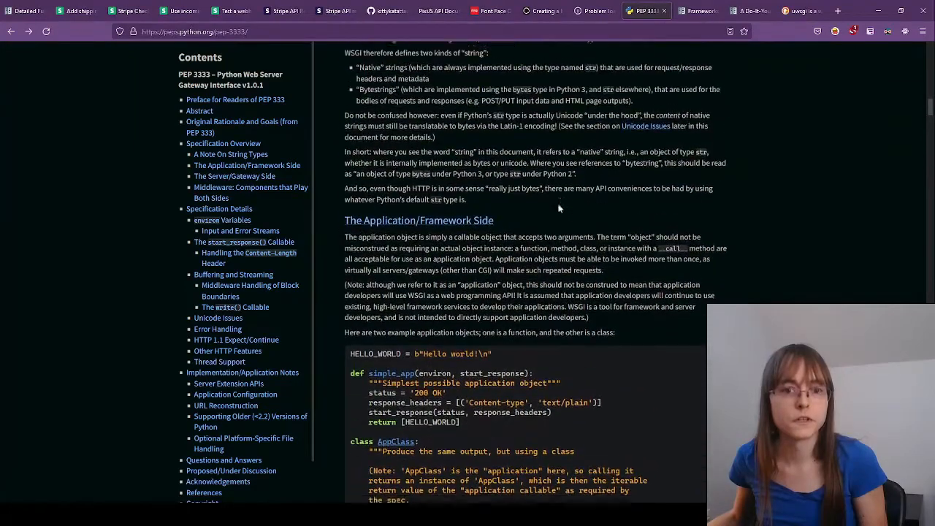
pyautogui.scroll(-3)
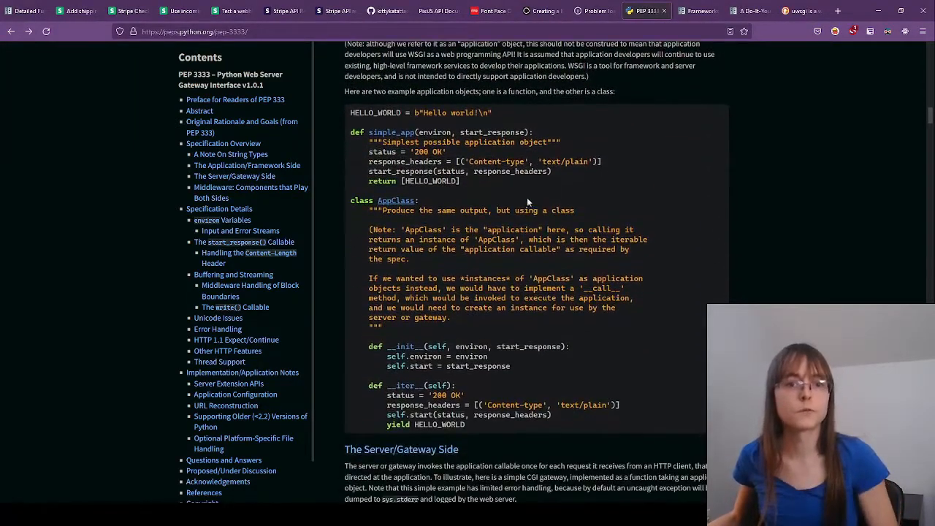
pyautogui.moveTo(351, 132); pyautogui.dragTo(453, 161)
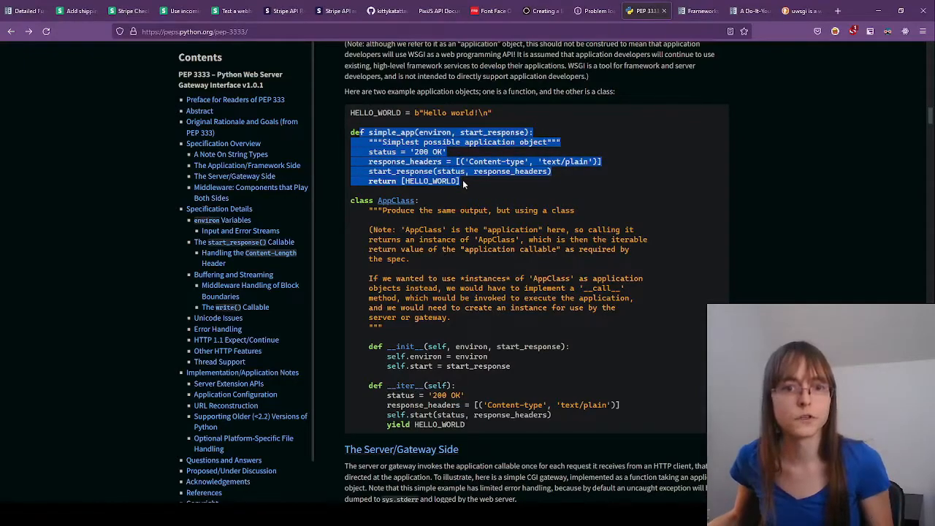
pyautogui.click(460, 183)
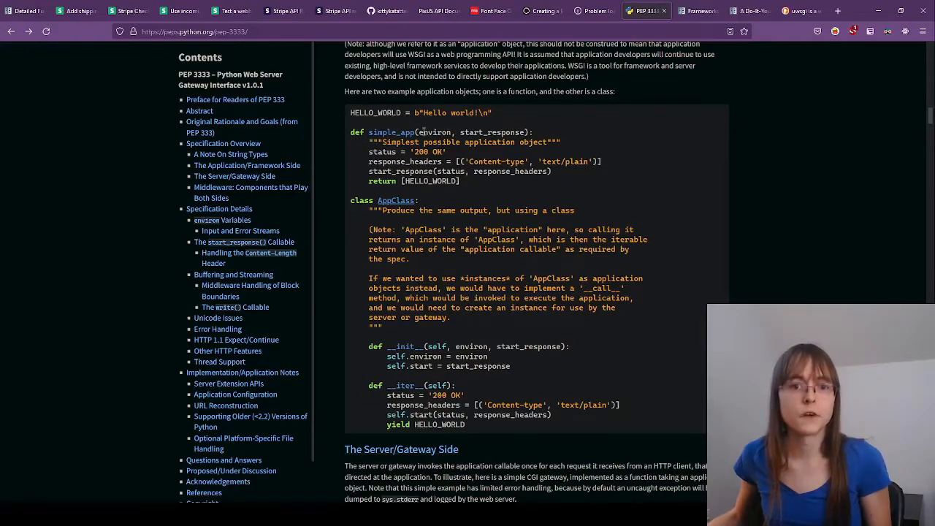
pyautogui.doubleClick(435, 132)
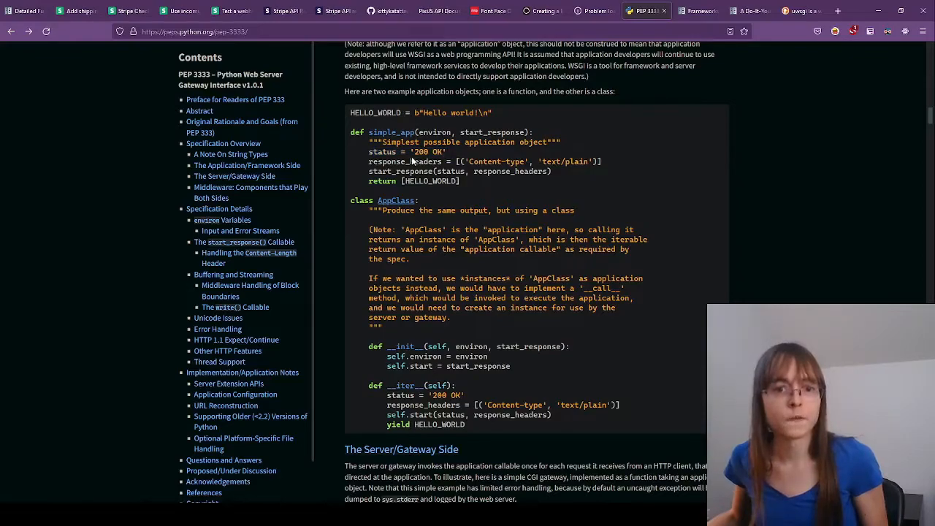
pyautogui.doubleClick(479, 160)
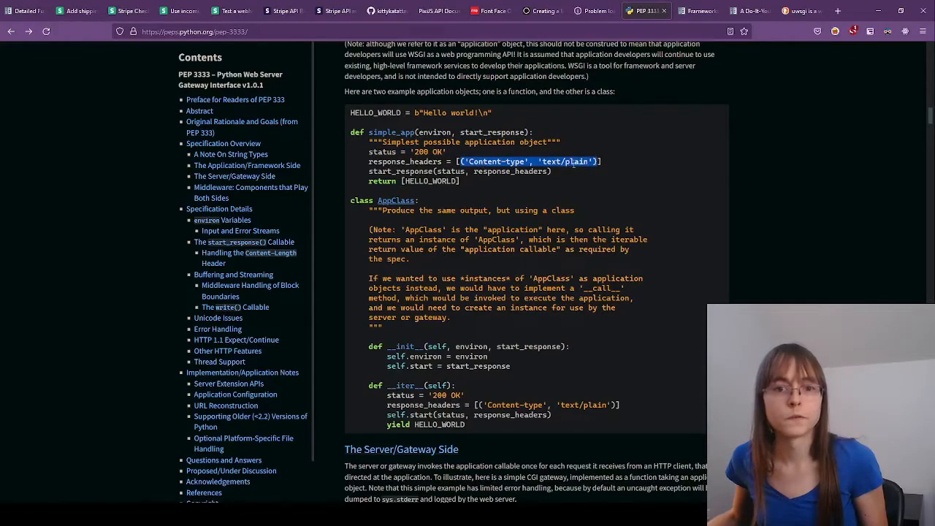
pyautogui.click(533, 160)
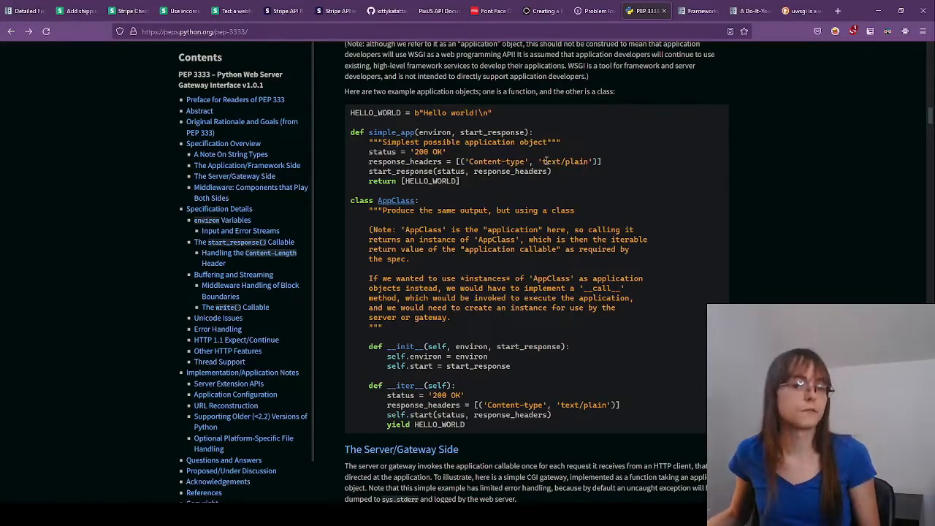
pyautogui.doubleClick(564, 161)
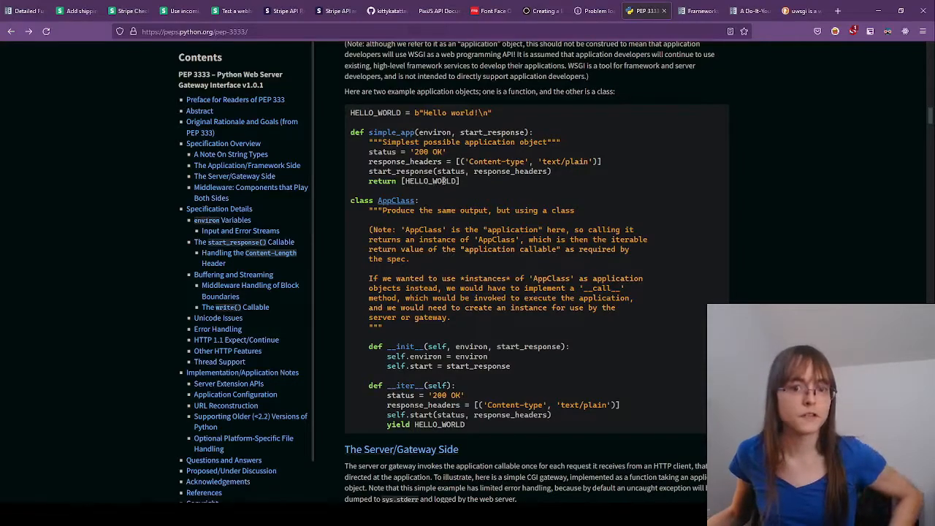
# Read the AppClass example, highlighting HELLO_WORLD, then continue to The Server/Gateway Side section
pyautogui.scroll(-3)
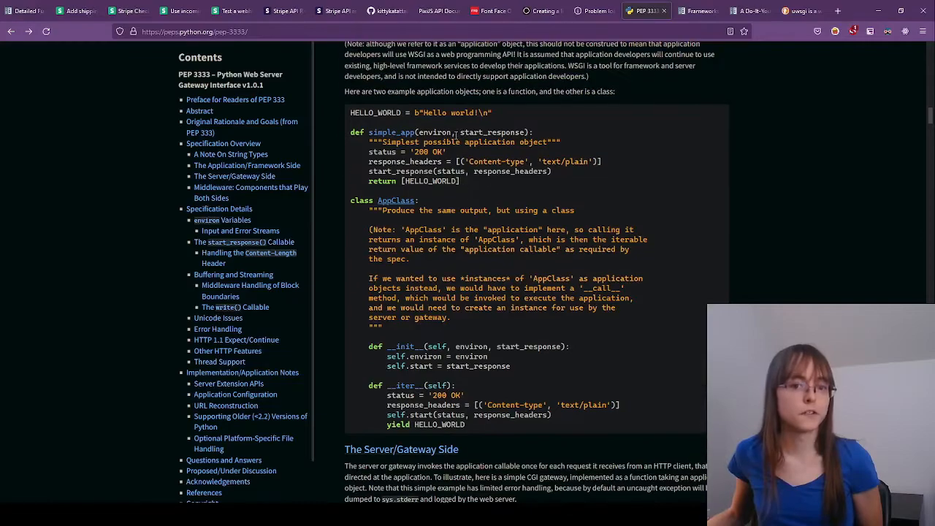
pyautogui.doubleClick(432, 181)
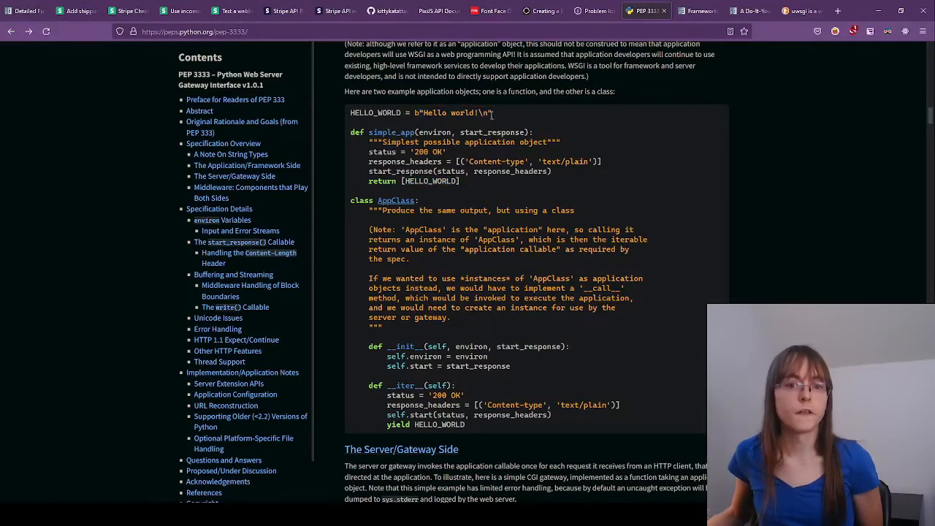
pyautogui.scroll(-3)
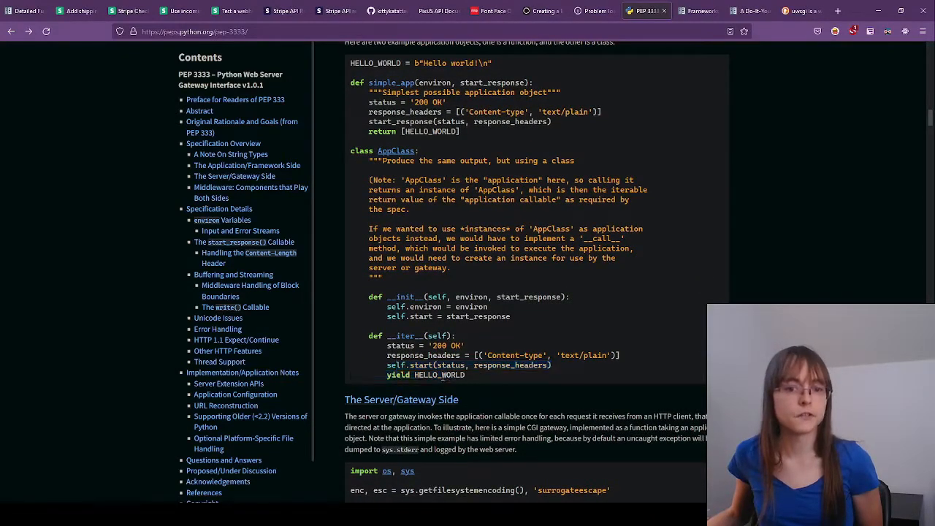
pyautogui.doubleClick(439, 374)
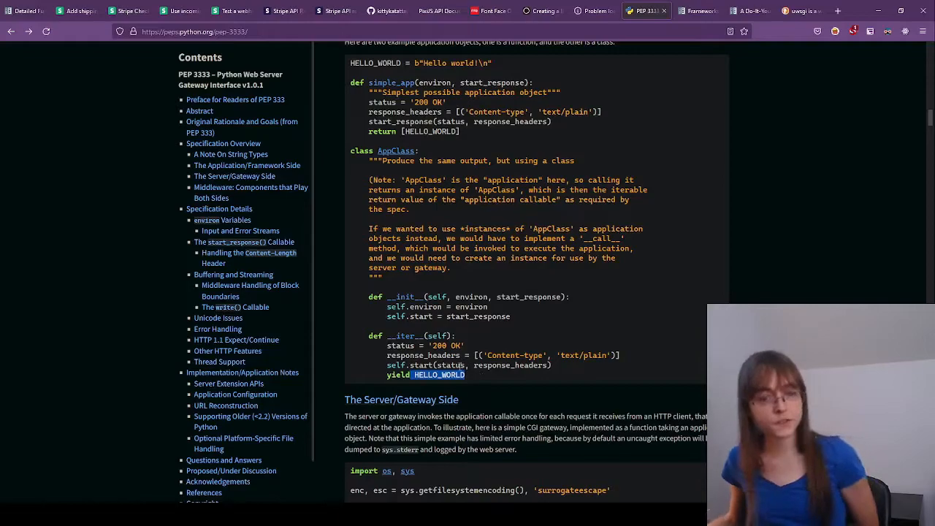
pyautogui.scroll(-3)
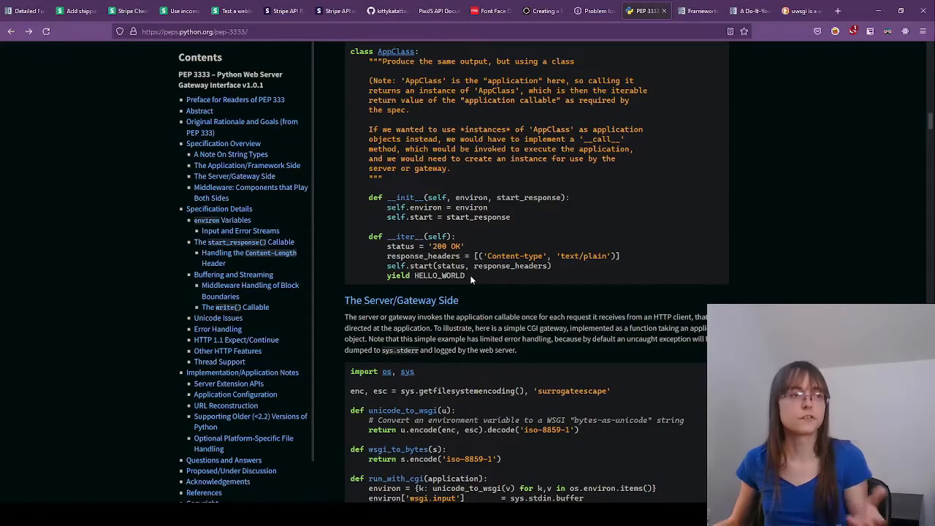
pyautogui.scroll(-3)
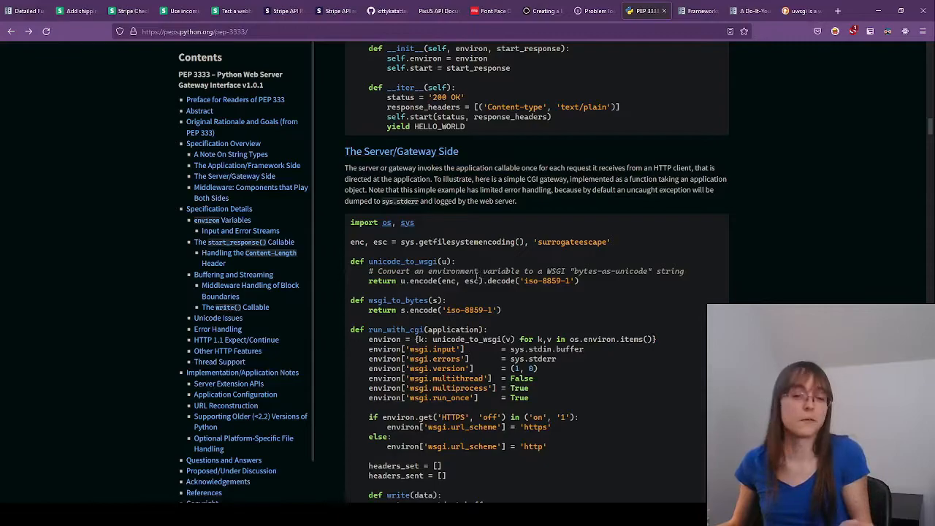
pyautogui.scroll(-3)
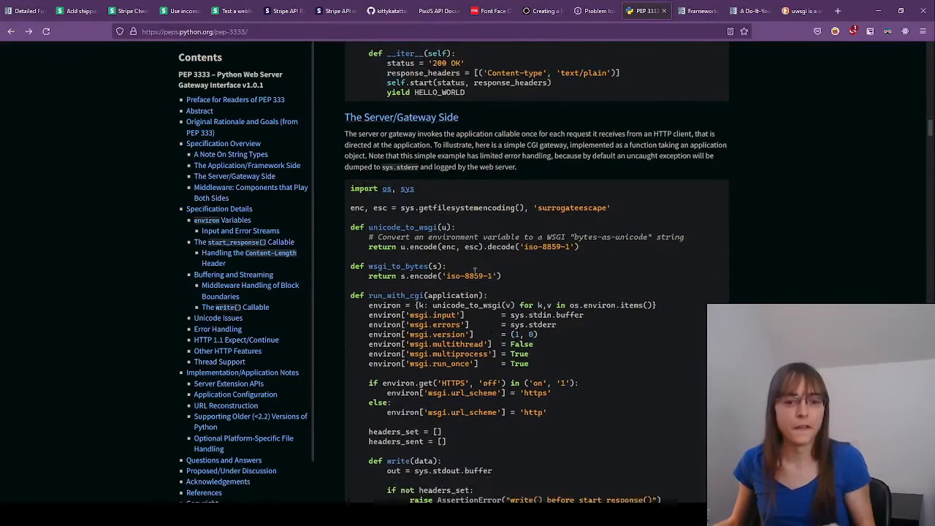
pyautogui.scroll(-3)
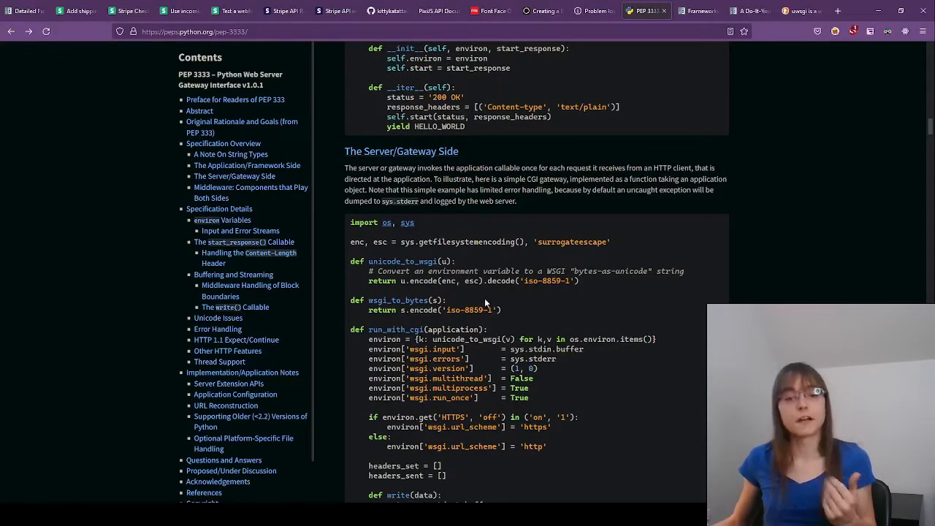
pyautogui.scroll(-3)
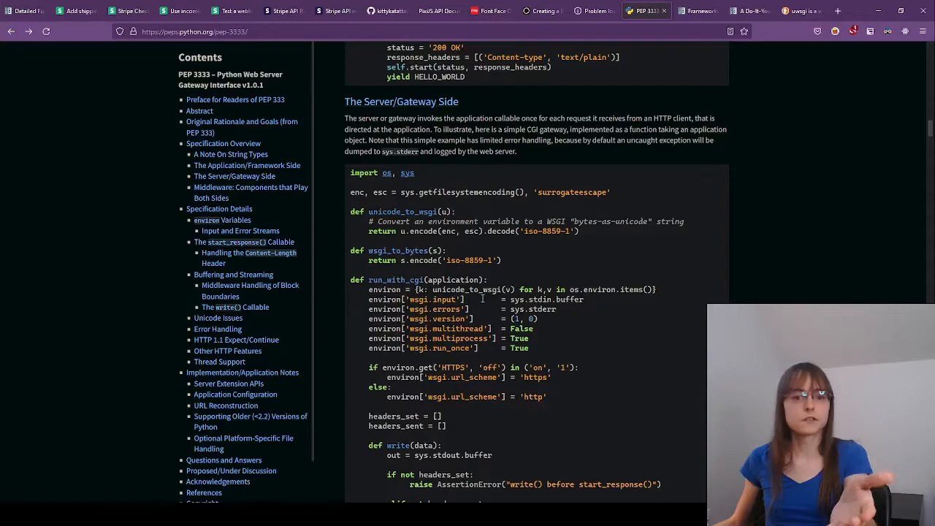
pyautogui.scroll(-3)
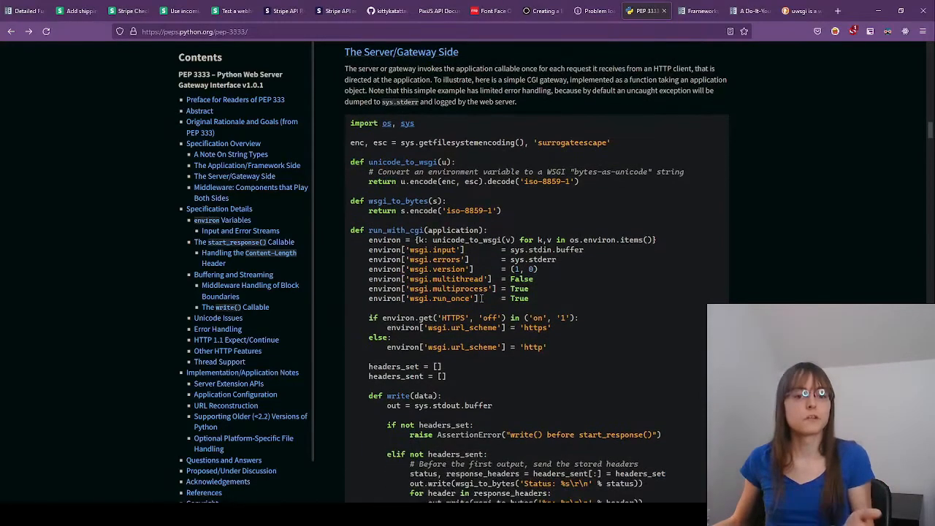
pyautogui.scroll(-3)
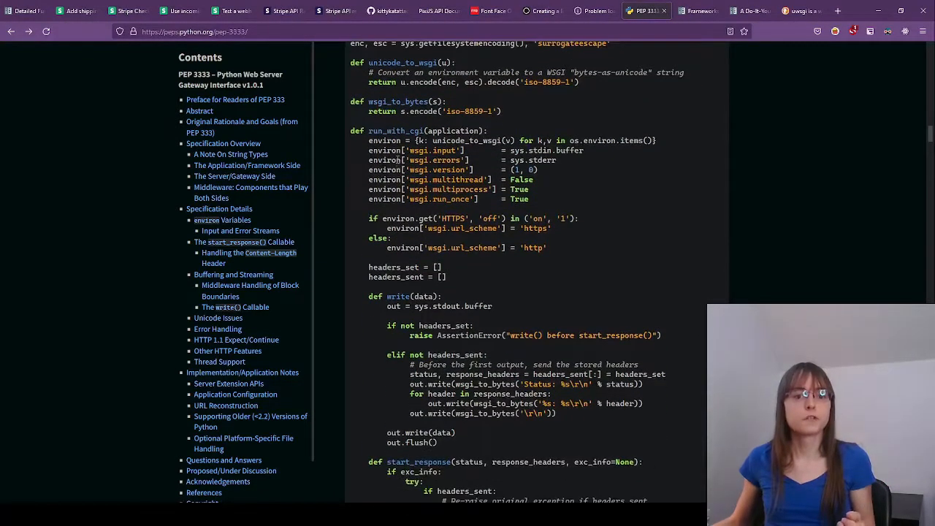
pyautogui.doubleClick(394, 132)
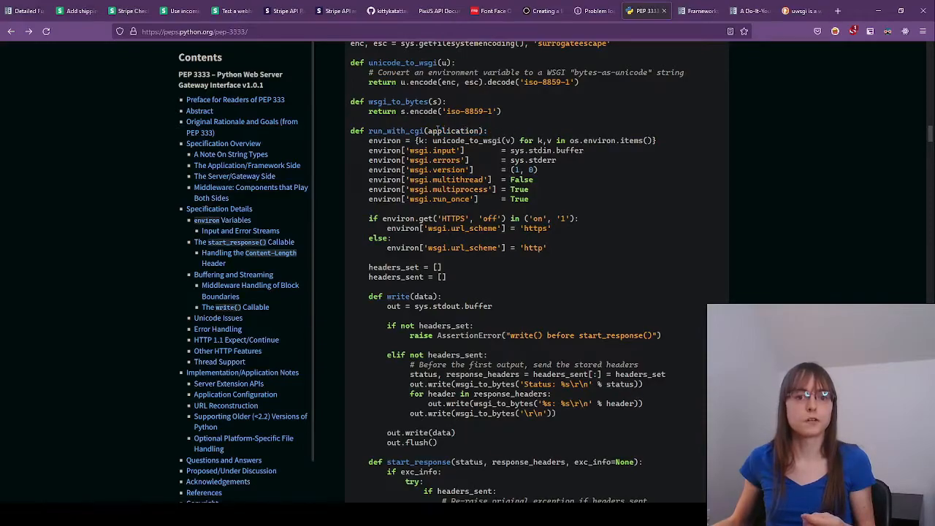
pyautogui.doubleClick(453, 131)
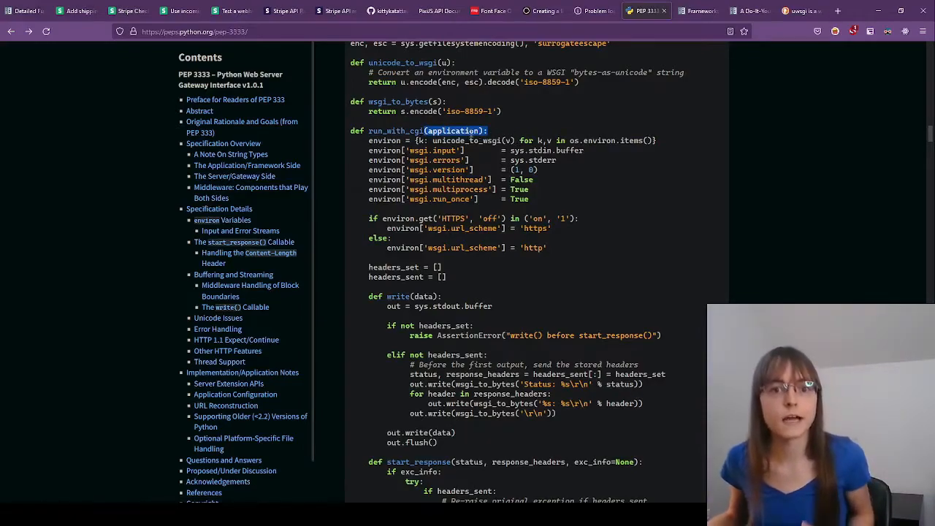
pyautogui.scroll(-3)
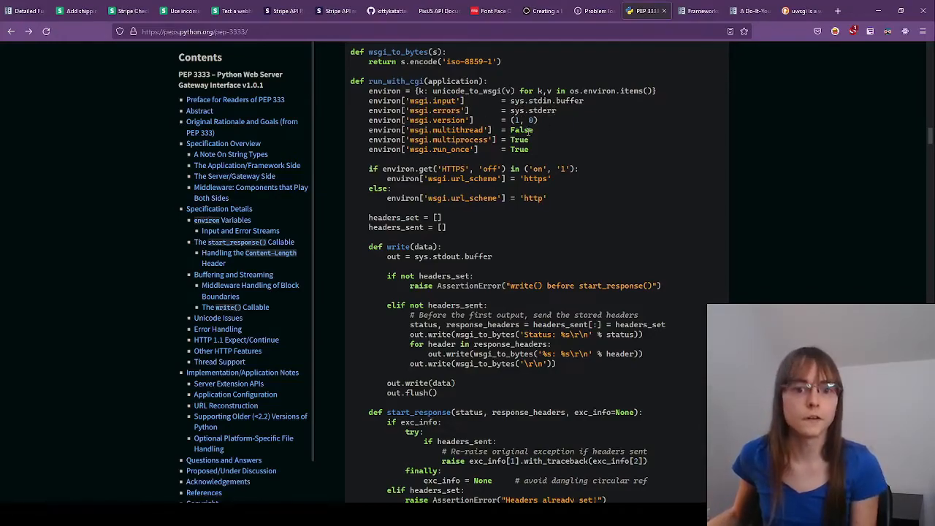
pyautogui.scroll(-3)
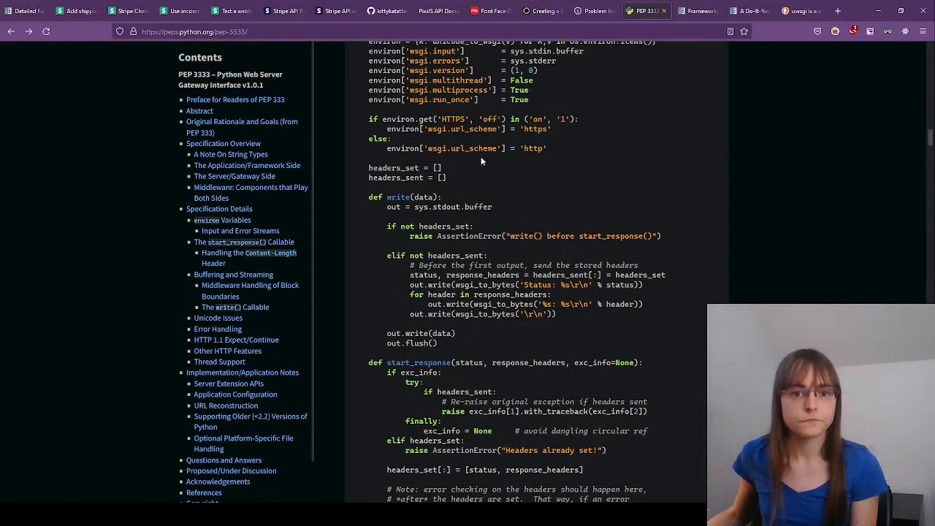
pyautogui.scroll(-3)
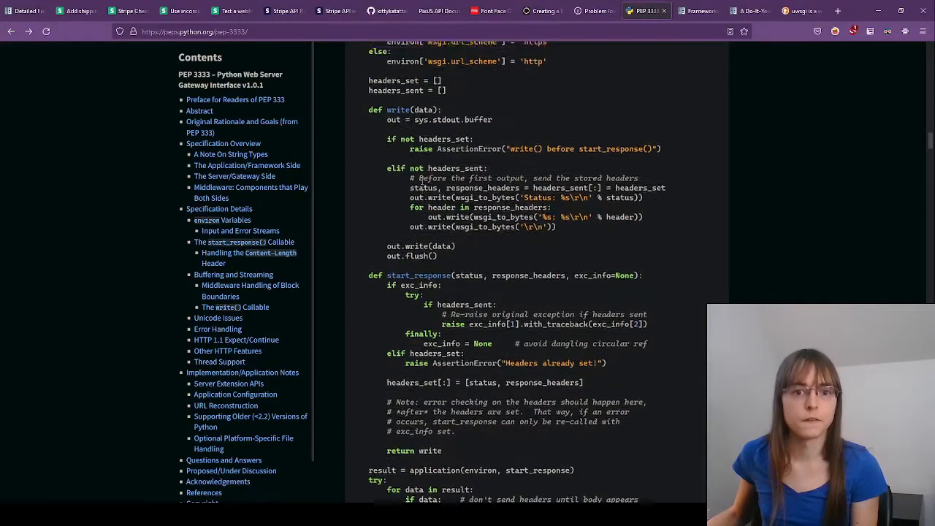
pyautogui.scroll(-3)
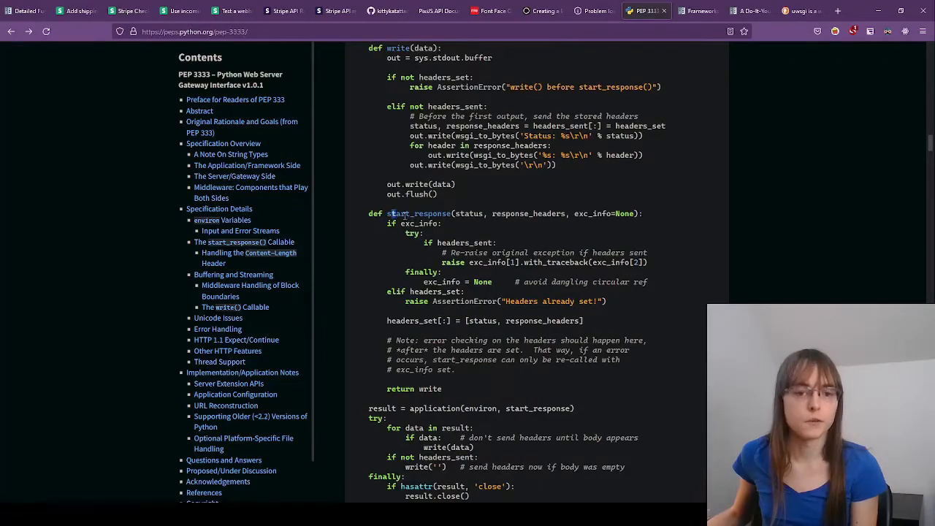
pyautogui.doubleClick(418, 213)
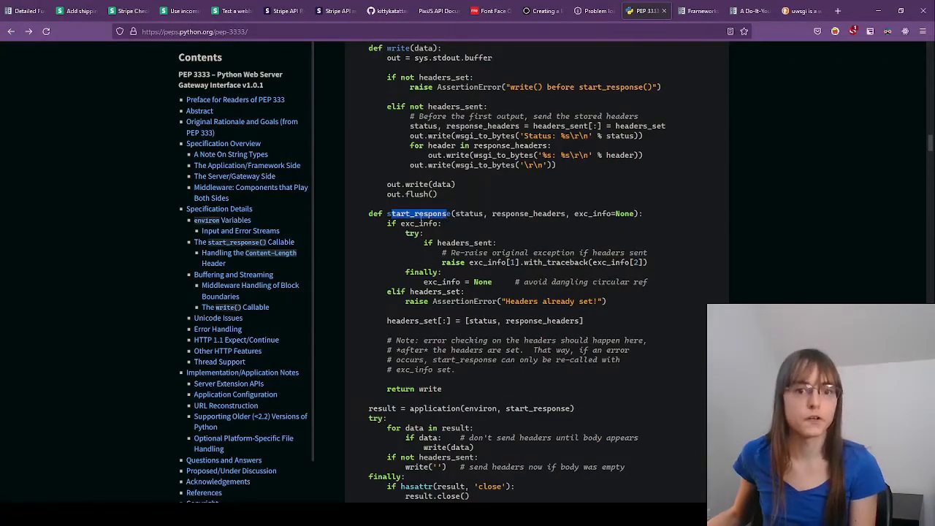
pyautogui.scroll(-3)
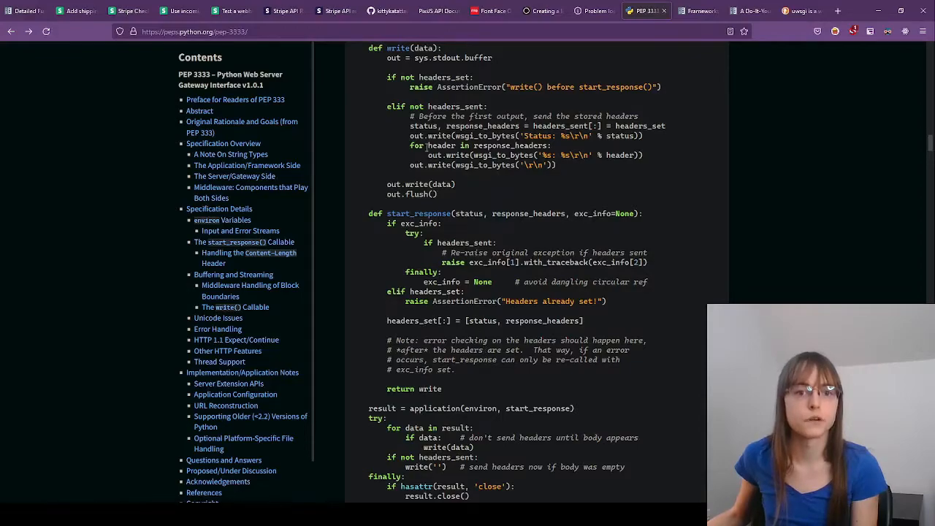
pyautogui.scroll(3)
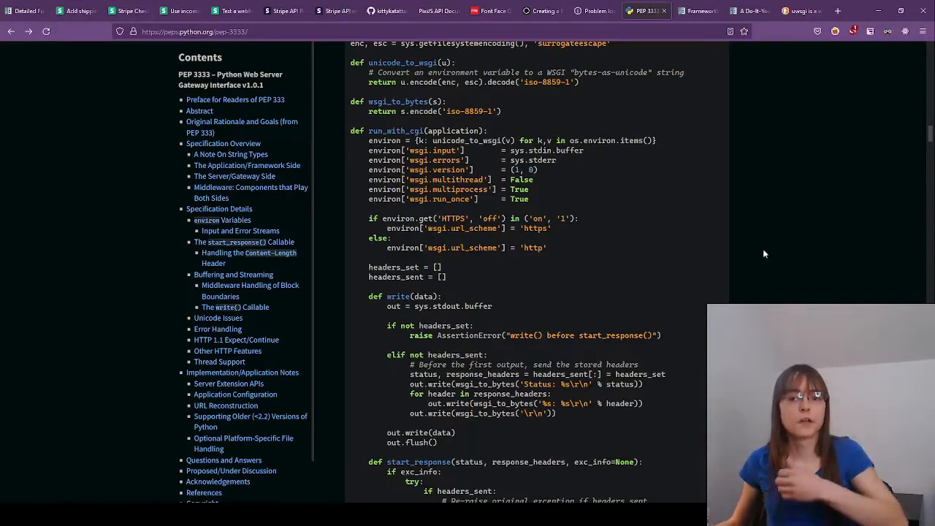
pyautogui.moveTo(789, 283)
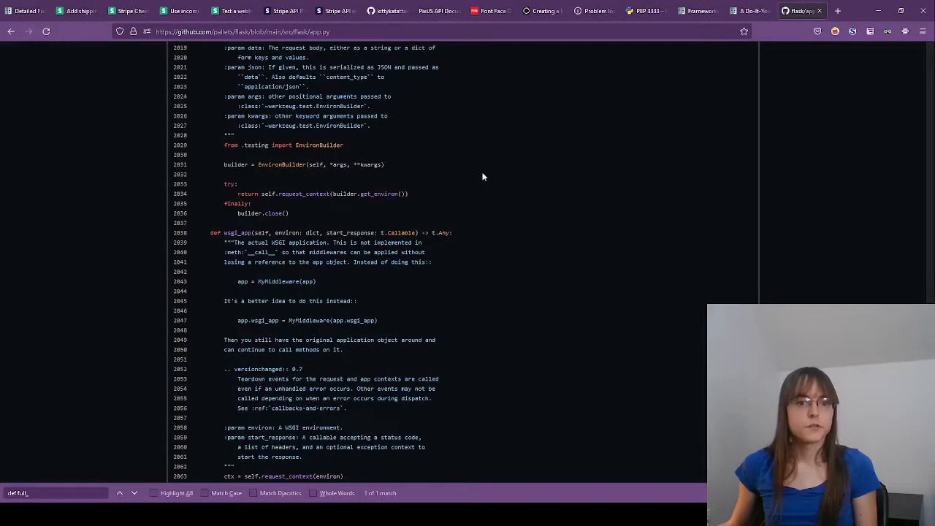
# Scroll Flask's app.py to wsgi_app, highlighting environ and the full_dispatch_request call
pyautogui.scroll(-3)
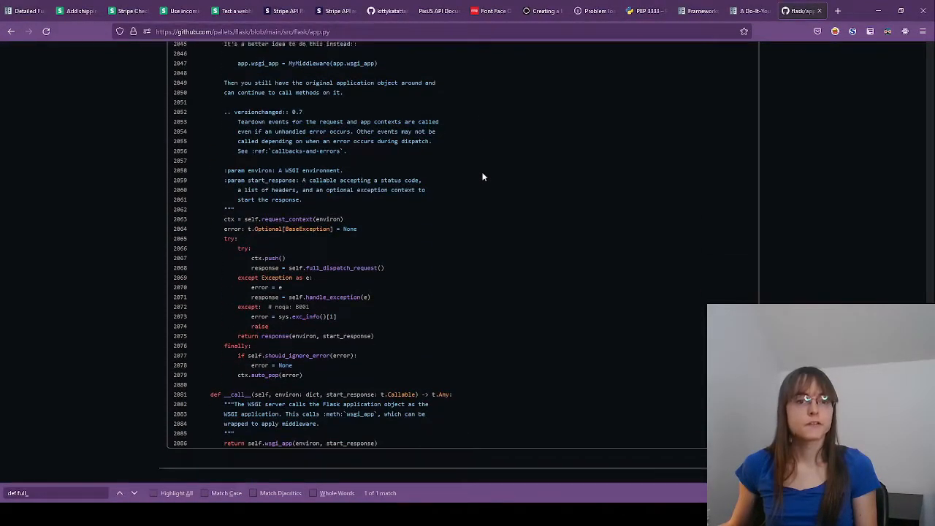
pyautogui.scroll(-3)
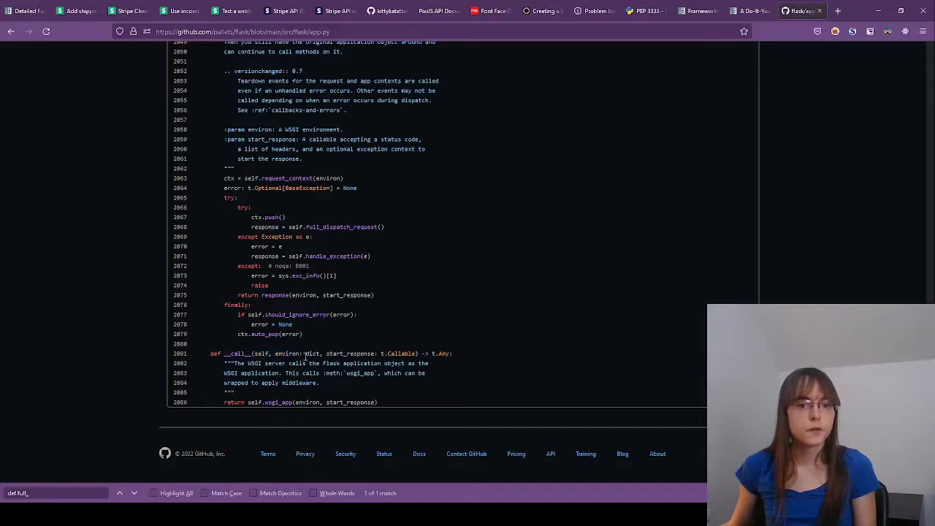
pyautogui.doubleClick(357, 353)
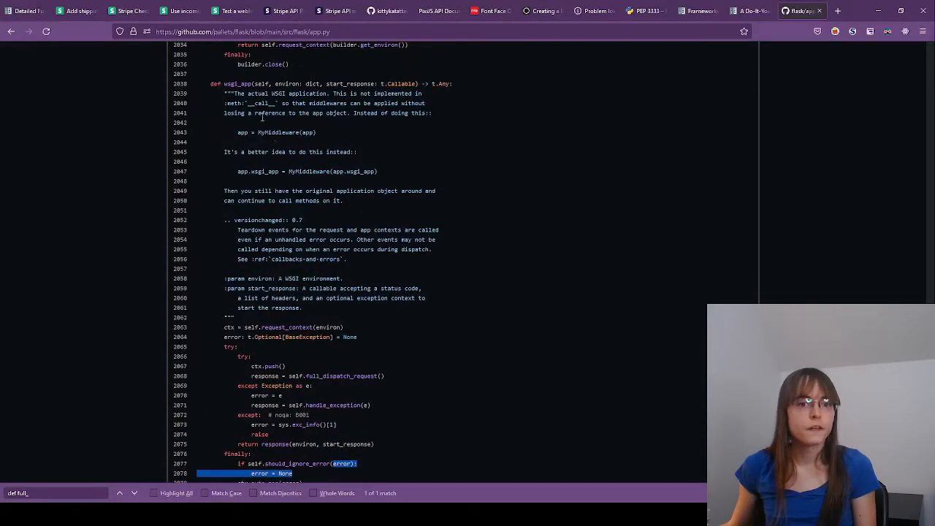
pyautogui.scroll(-3)
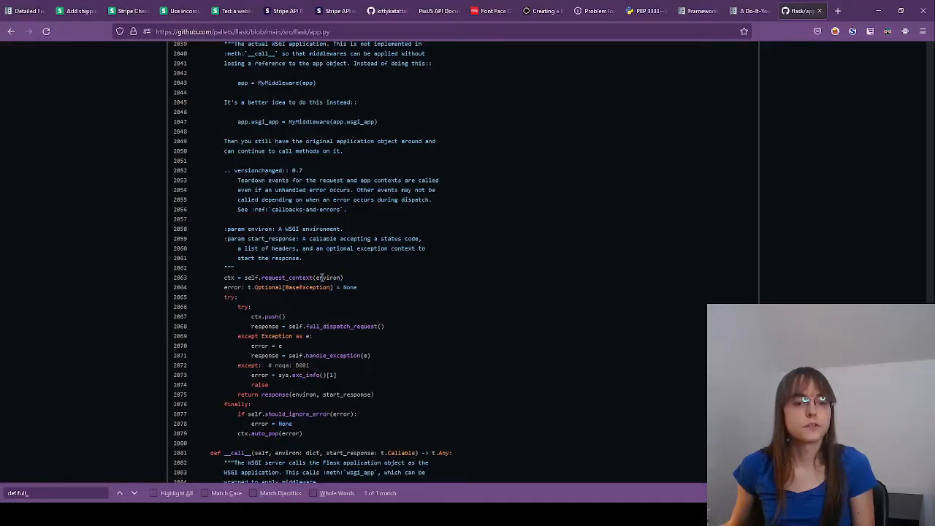
pyautogui.doubleClick(328, 278)
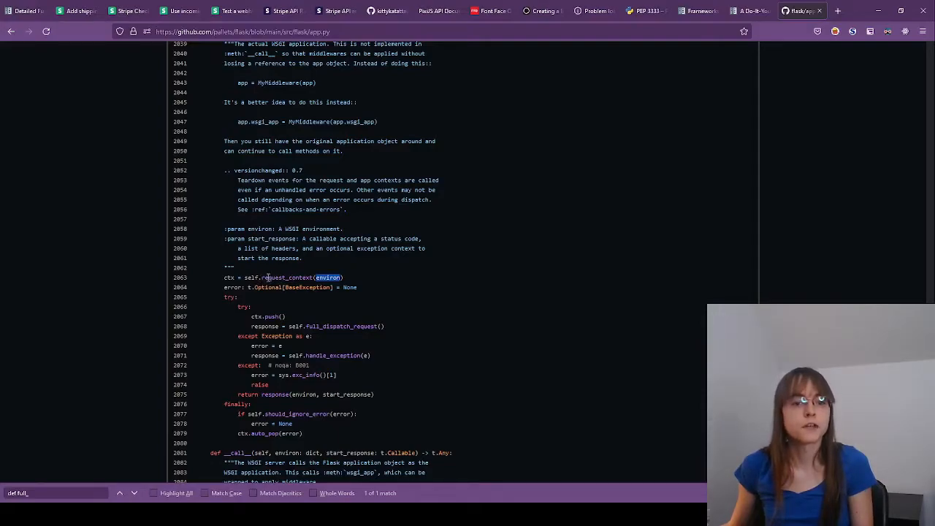
pyautogui.moveTo(258, 316)
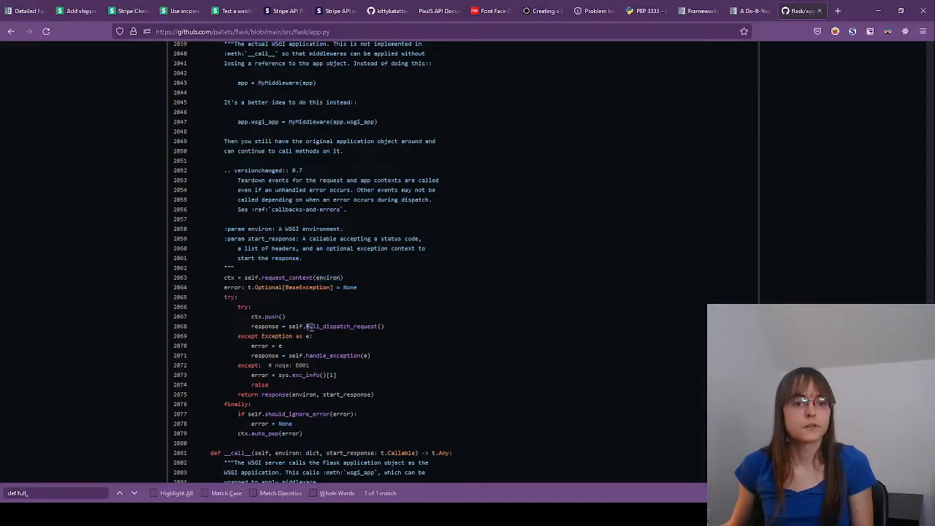
pyautogui.doubleClick(343, 326)
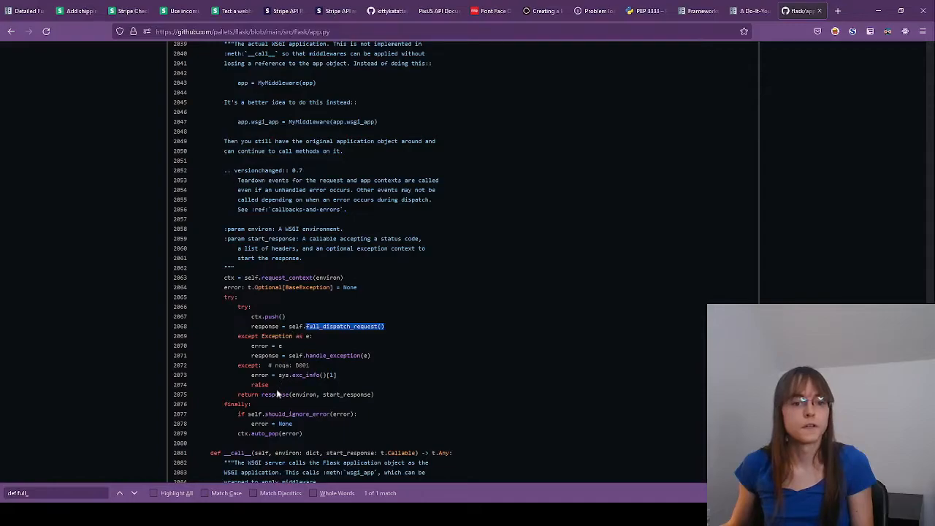
pyautogui.moveTo(339, 397)
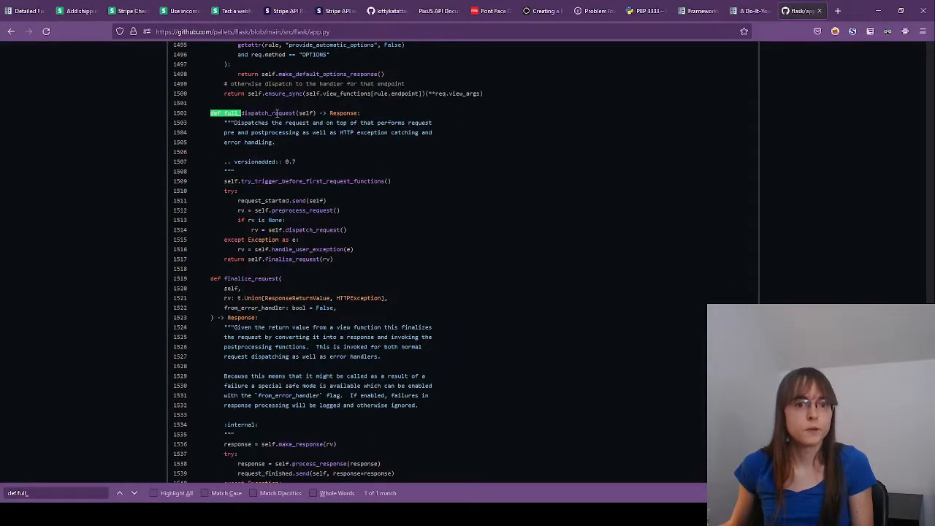
# Scroll through dispatch_request in app.py and return to PEP 3333's Application/Framework Side section
pyautogui.scroll(3)
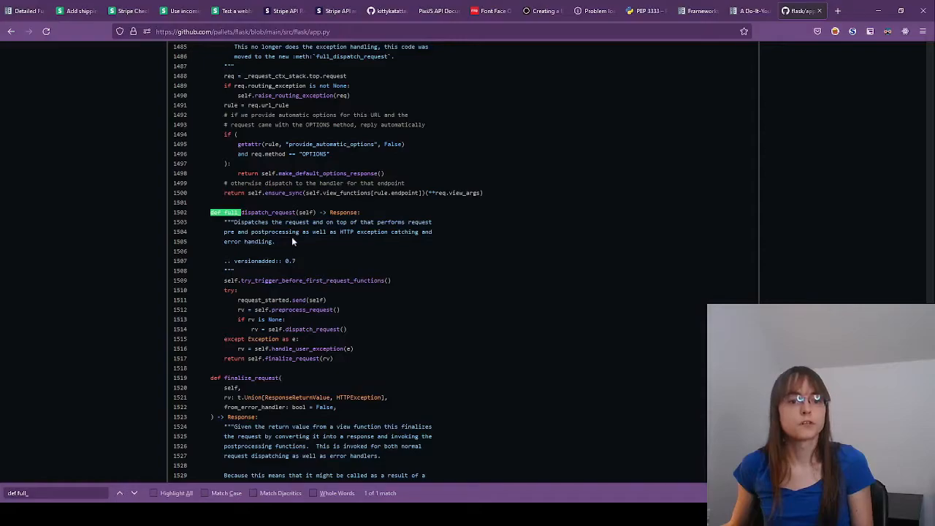
pyautogui.moveTo(400, 239)
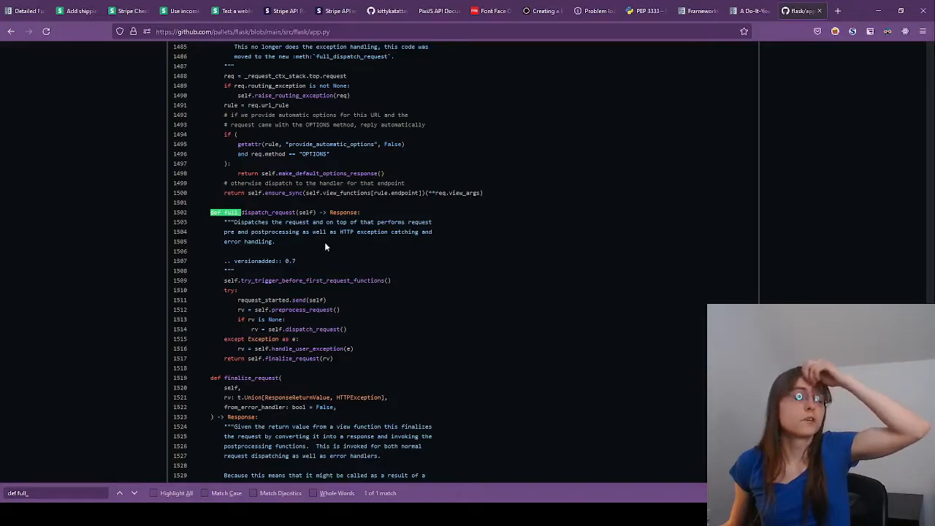
pyautogui.moveTo(315, 245)
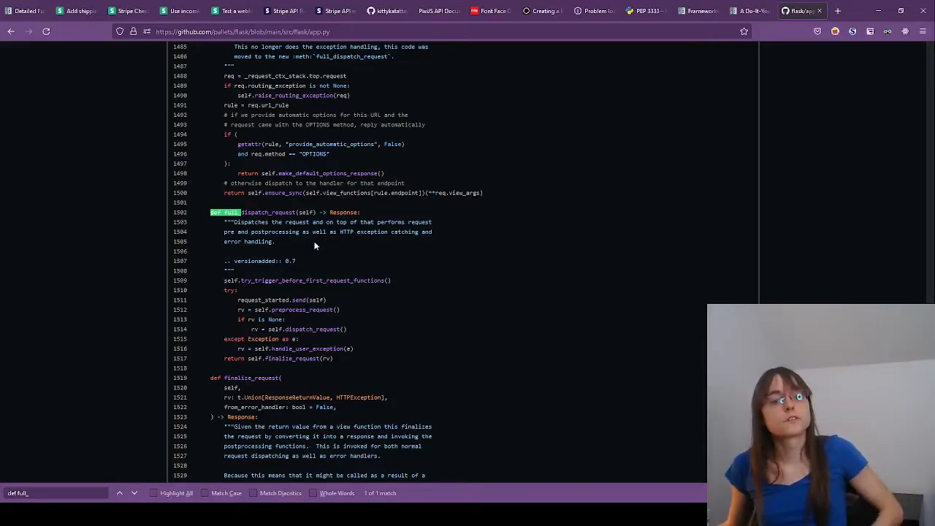
pyautogui.moveTo(298, 269)
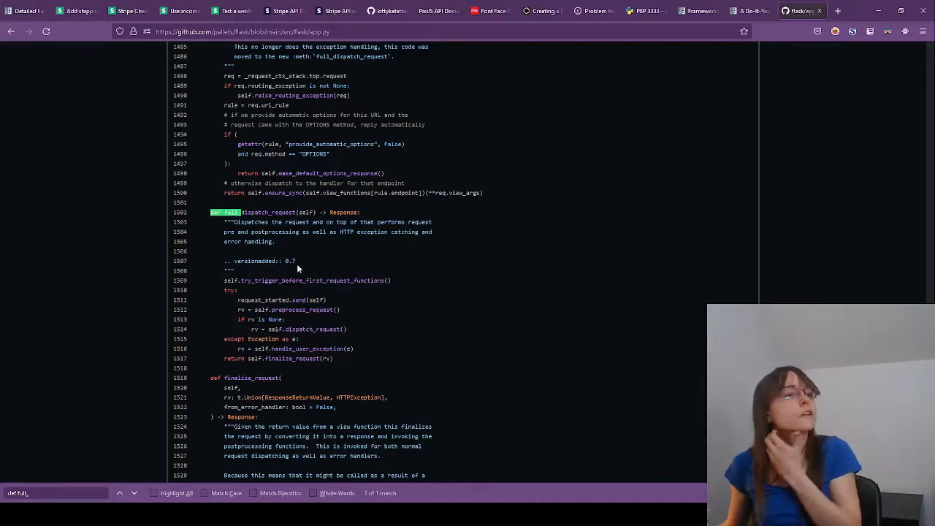
pyautogui.moveTo(314, 269)
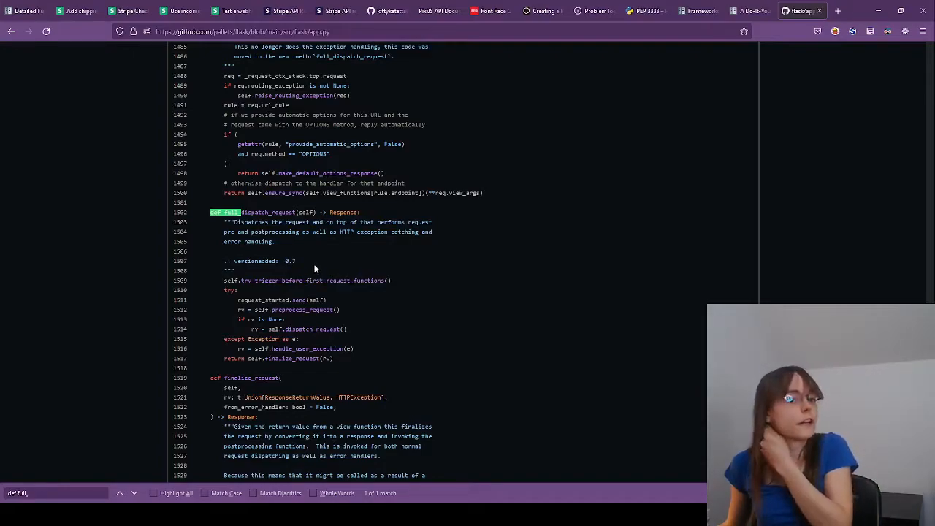
pyautogui.moveTo(309, 268)
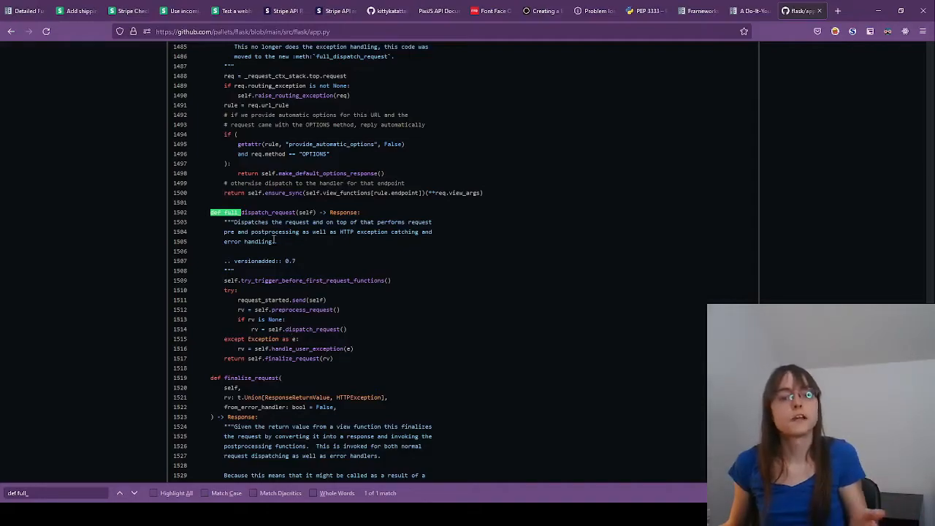
pyautogui.scroll(-3)
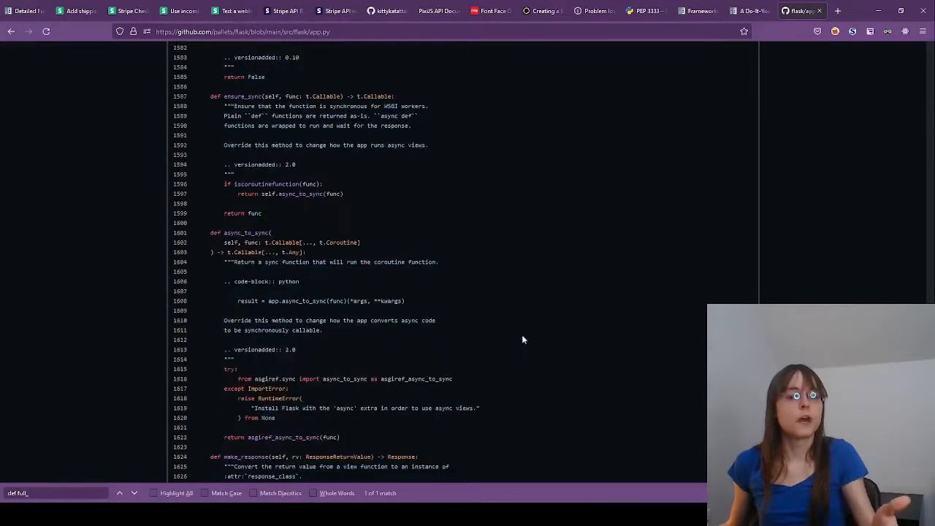
pyautogui.scroll(-3)
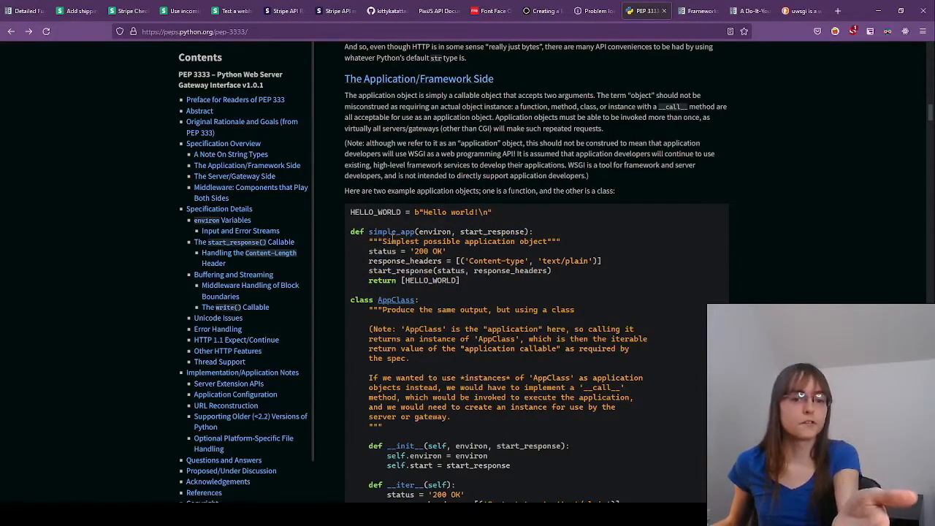
# Scroll past the Latinator middleware example to the Specification Details heading, selecting code while reading
pyautogui.scroll(-3)
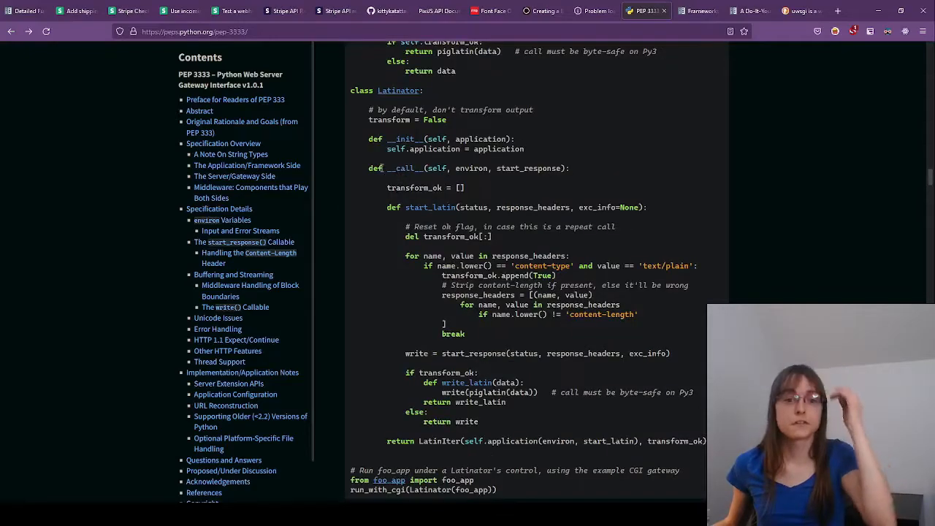
pyautogui.doubleClick(477, 168)
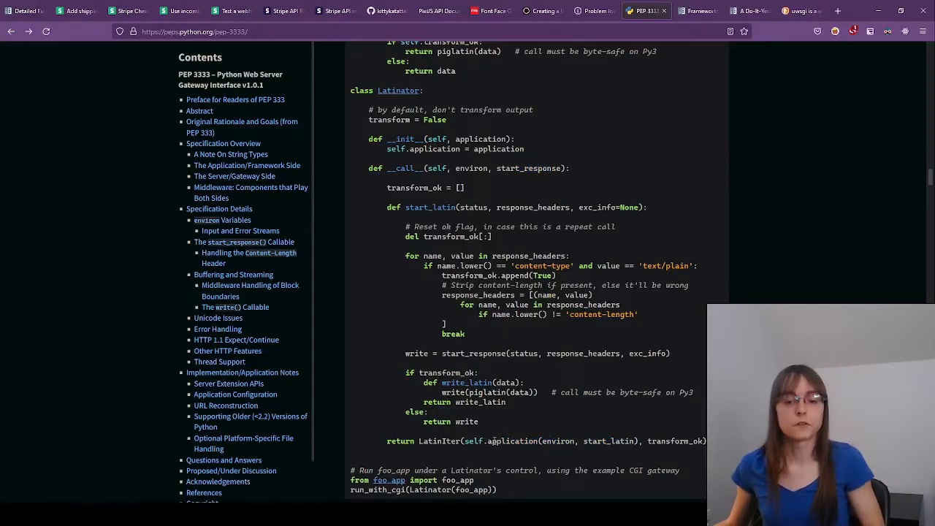
pyautogui.moveTo(510, 441); pyautogui.dragTo(690, 442)
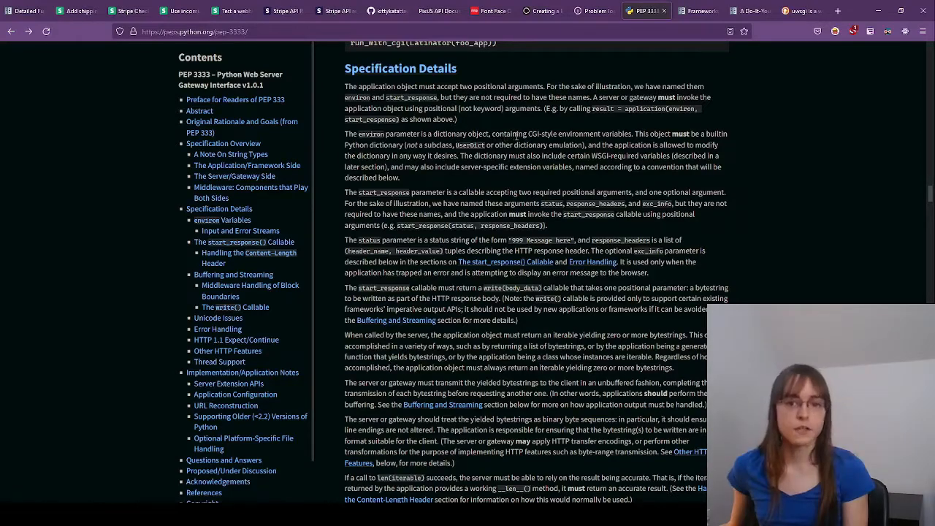
# Scroll through Specification Details until the environ Variables heading appears
pyautogui.scroll(-3)
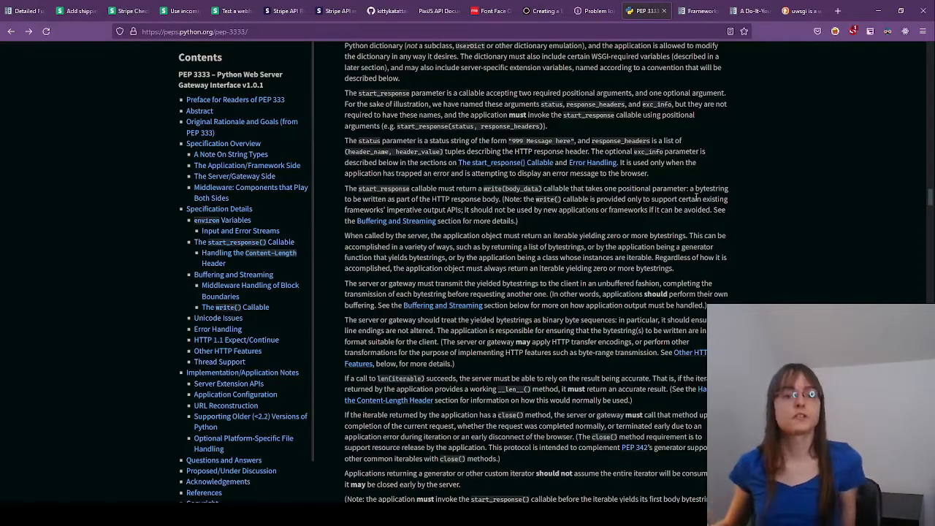
pyautogui.scroll(-3)
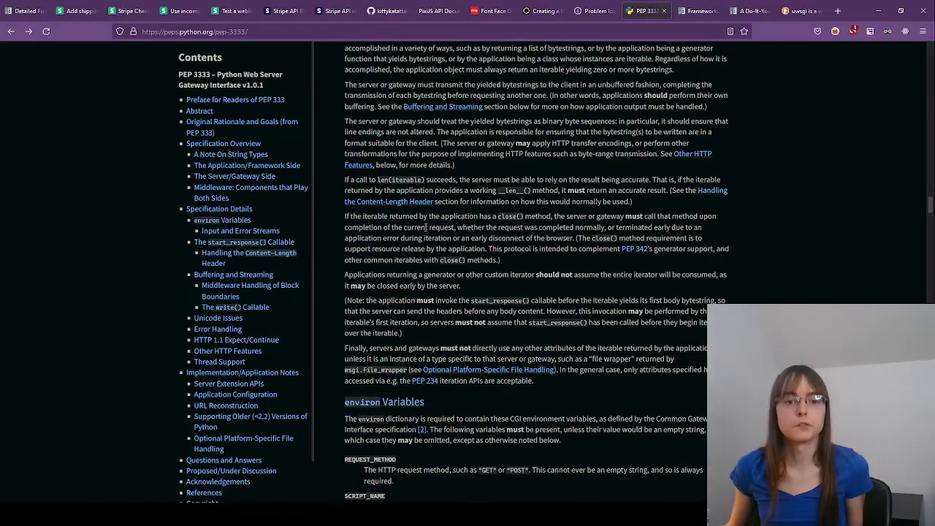
pyautogui.moveTo(581, 237)
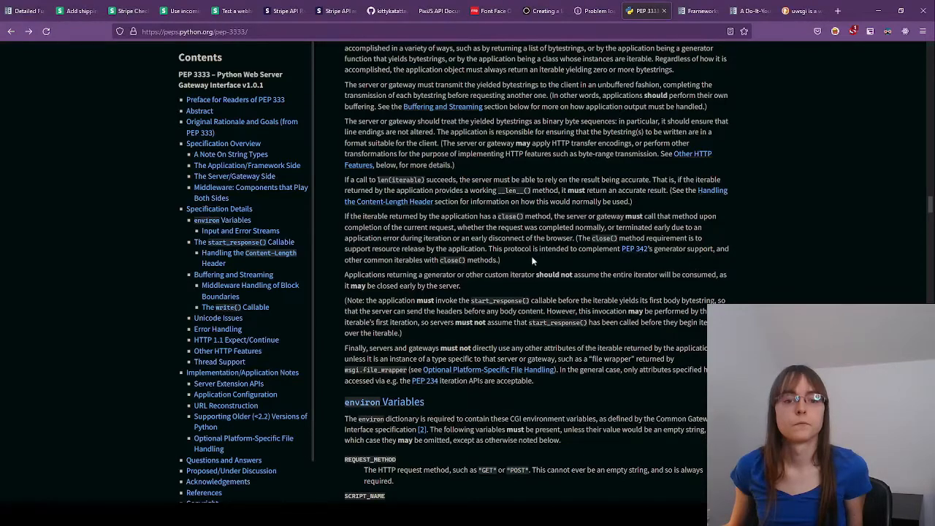
# Switch to the GitHub app.py tab and scroll to the wsgi_app and __call__ methods
pyautogui.click(789, 12)
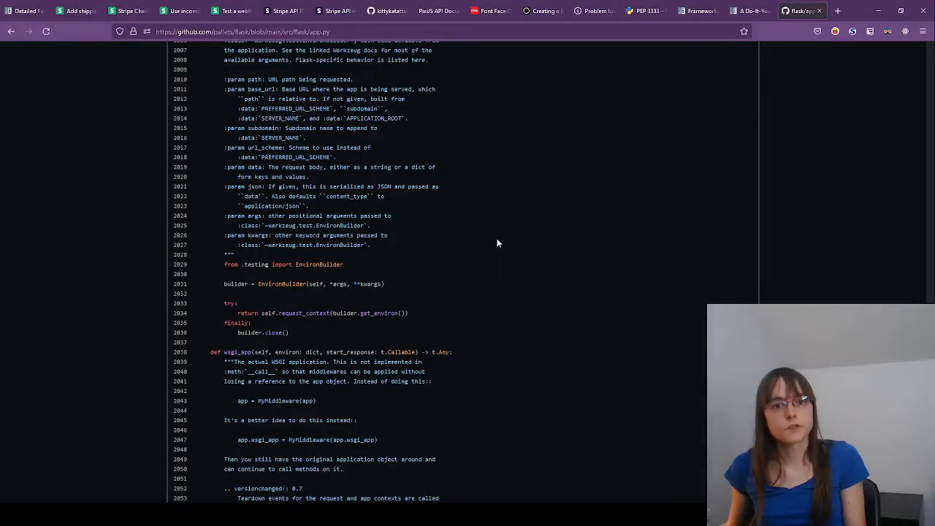
pyautogui.scroll(-3)
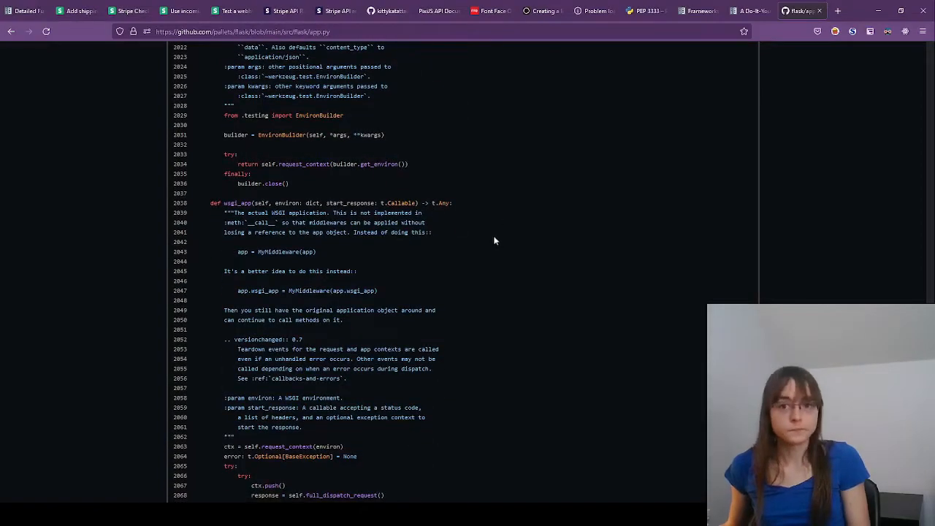
pyautogui.scroll(-3)
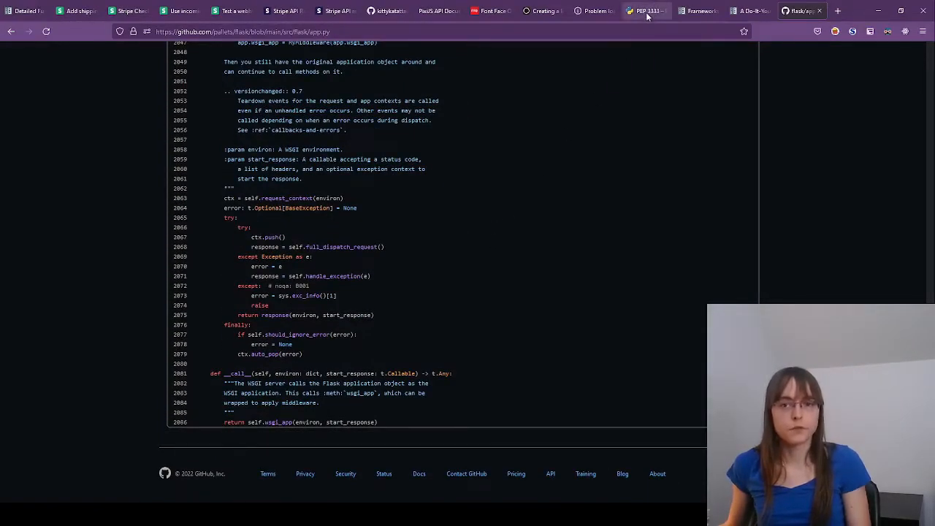
pyautogui.moveTo(435, 255)
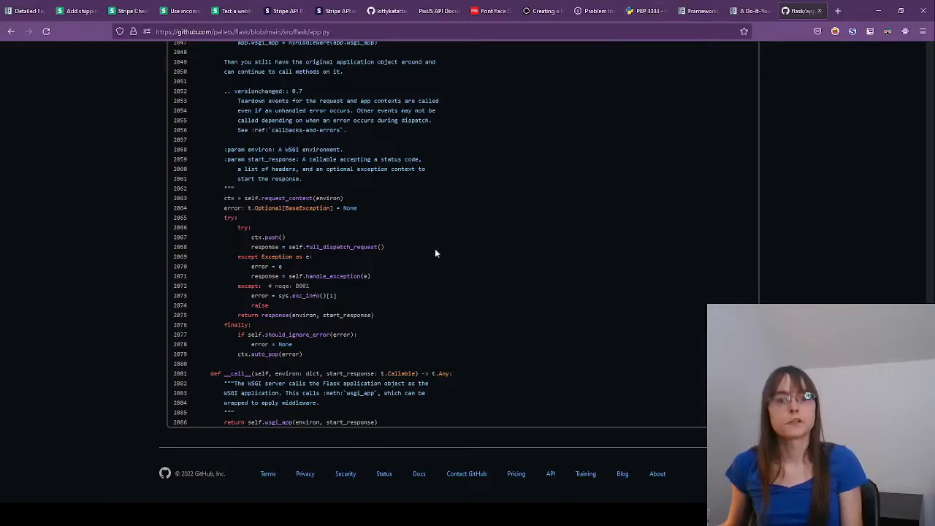
pyautogui.moveTo(339, 198)
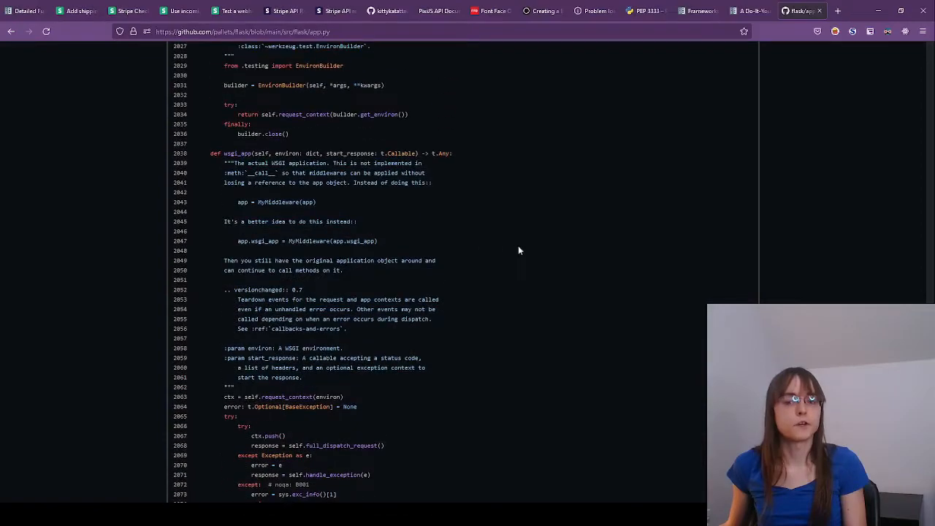
pyautogui.moveTo(654, 190)
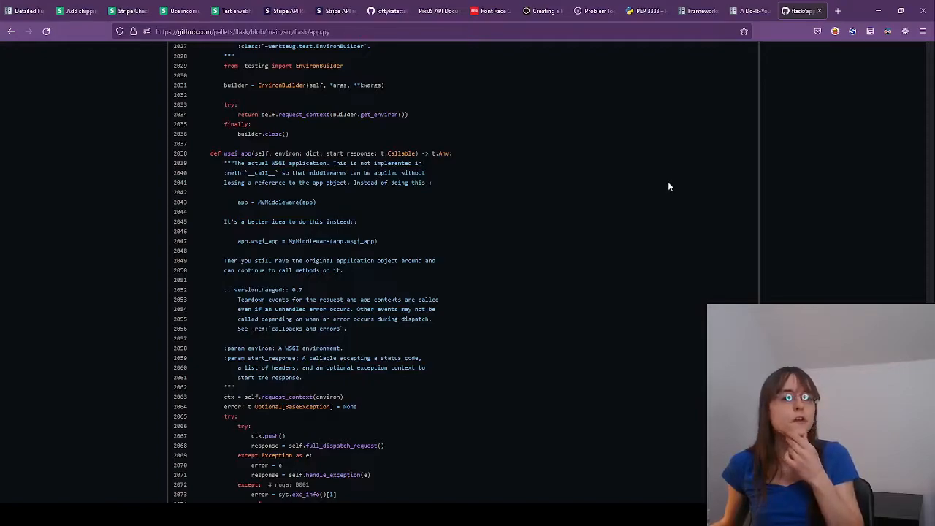
pyautogui.moveTo(634, 184)
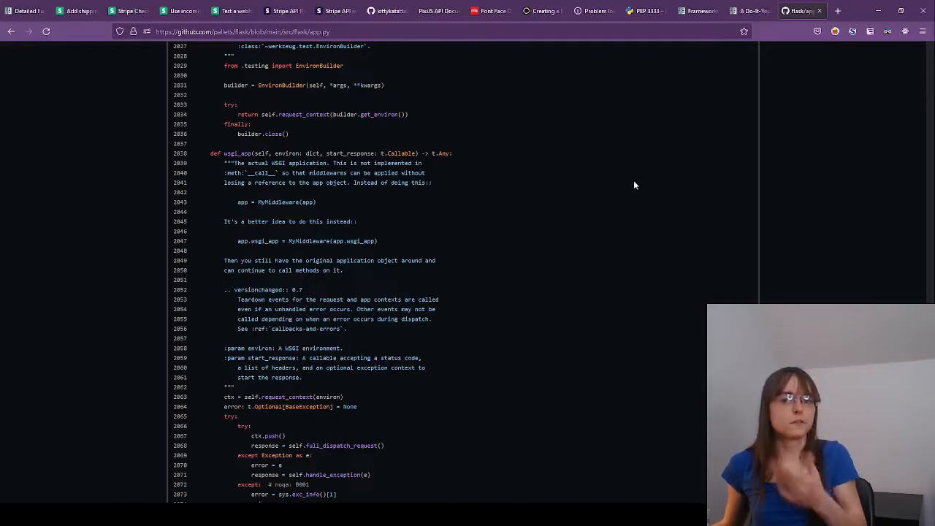
pyautogui.moveTo(651, 182)
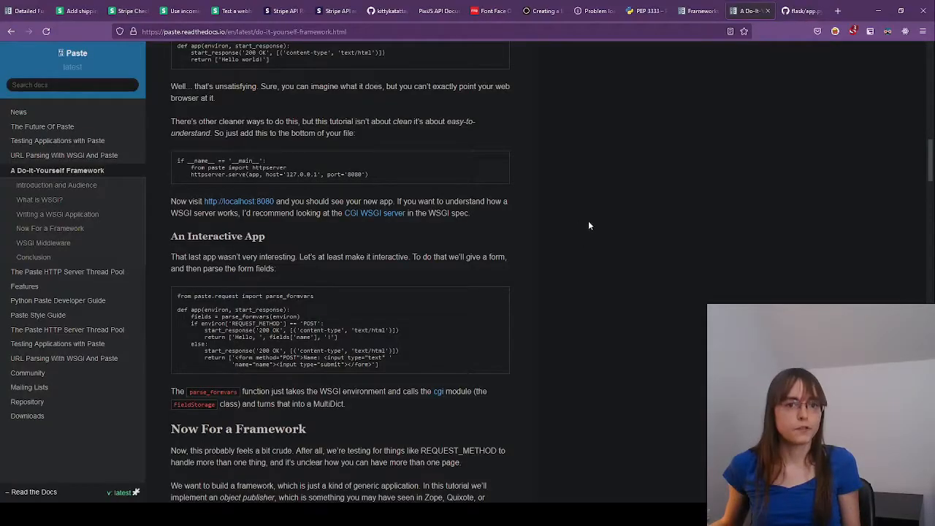
pyautogui.moveTo(605, 290)
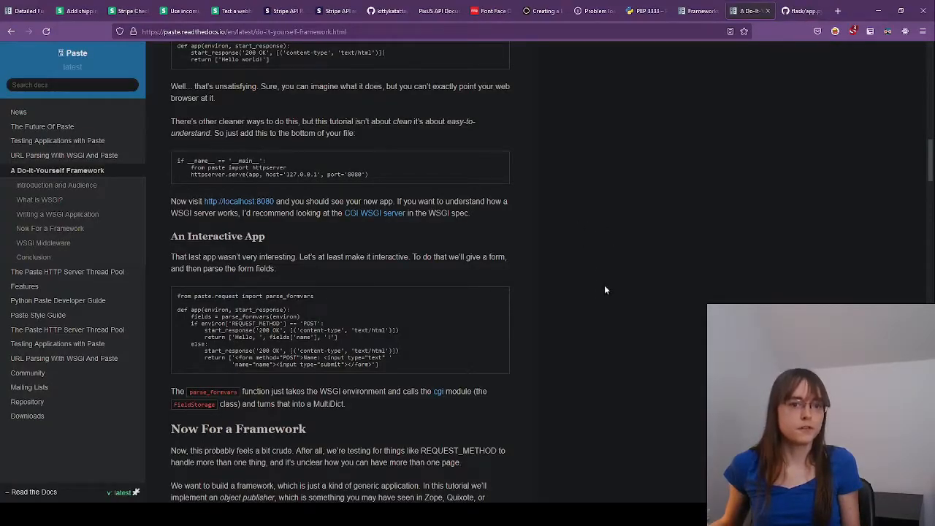
pyautogui.scroll(-3)
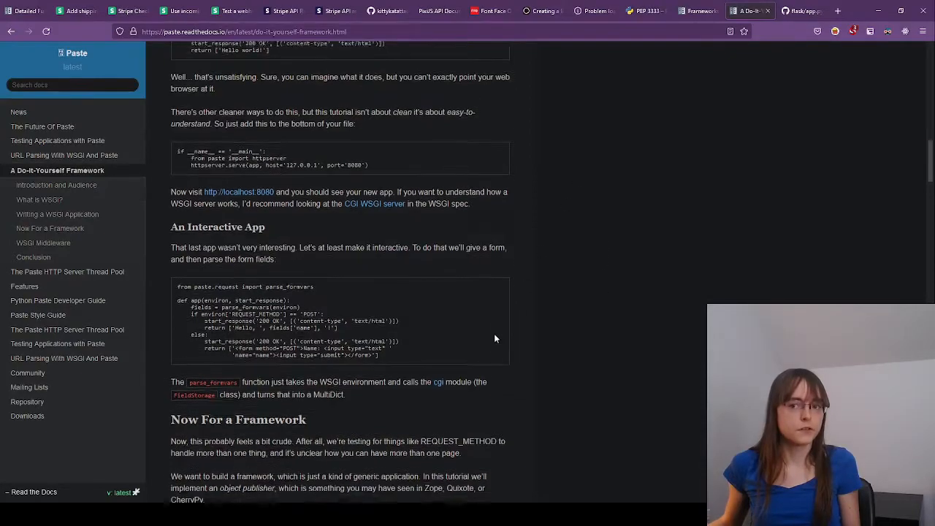
pyautogui.scroll(-3)
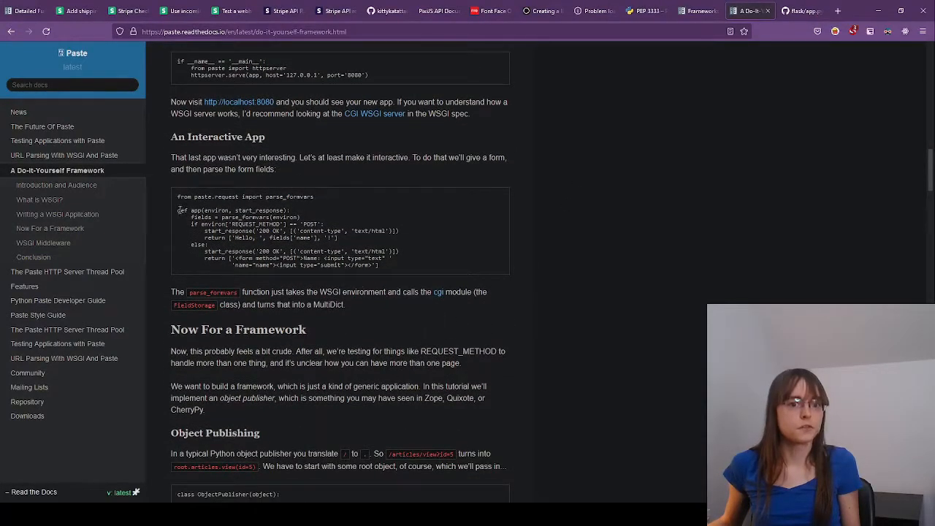
pyautogui.moveTo(178, 210); pyautogui.dragTo(377, 264)
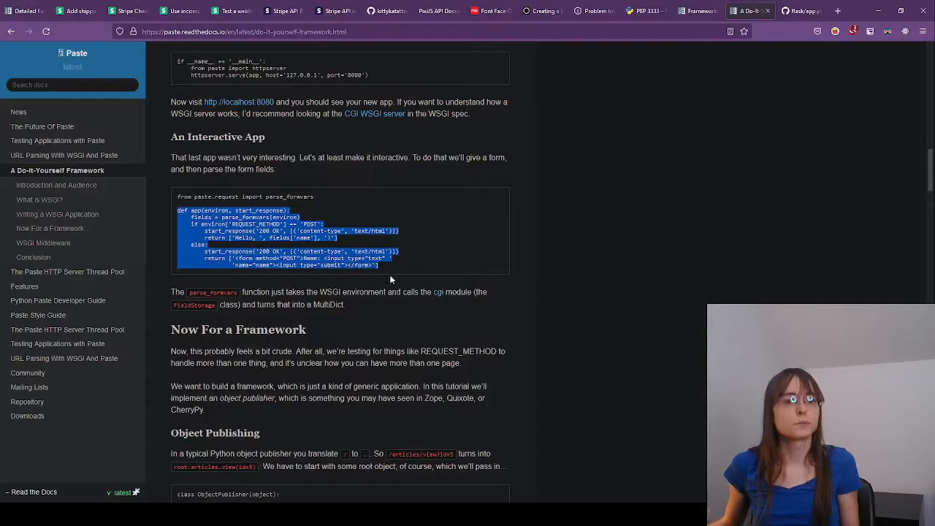
pyautogui.click(393, 269)
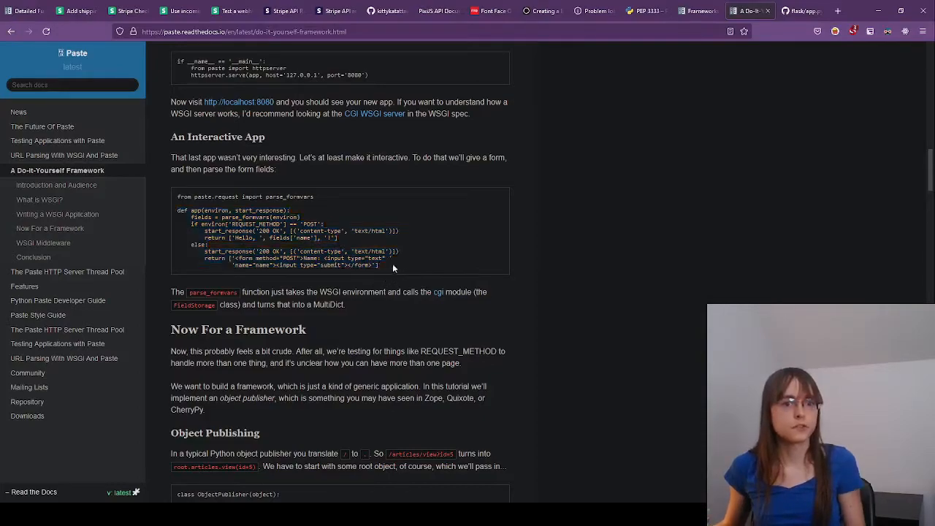